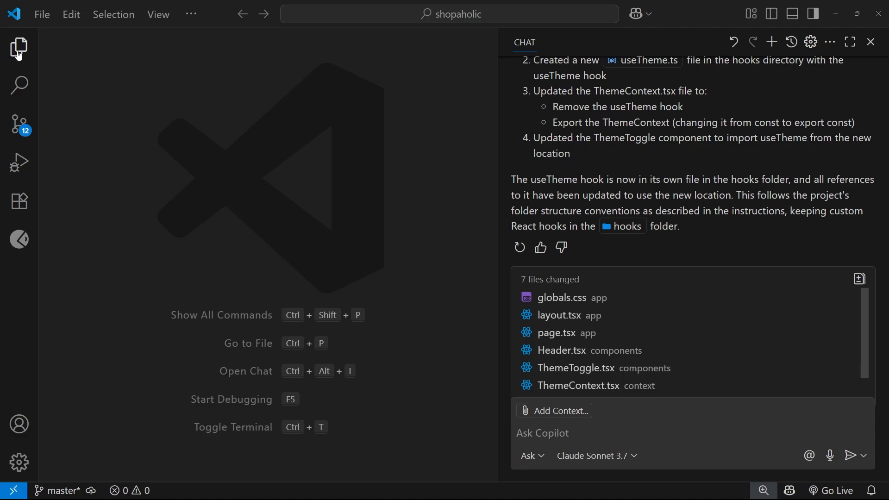
# Review .github/copilot-instructions.md from the Explorer, then close it.
pyautogui.click(18, 47)
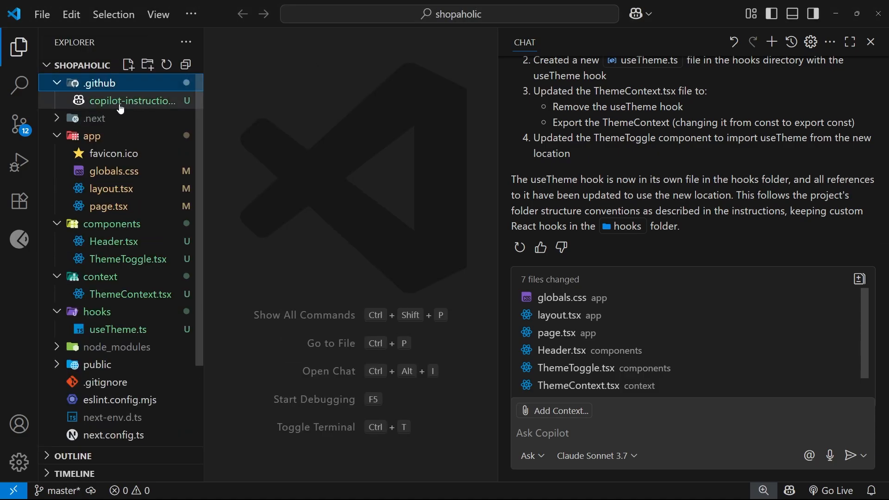
pyautogui.click(131, 100)
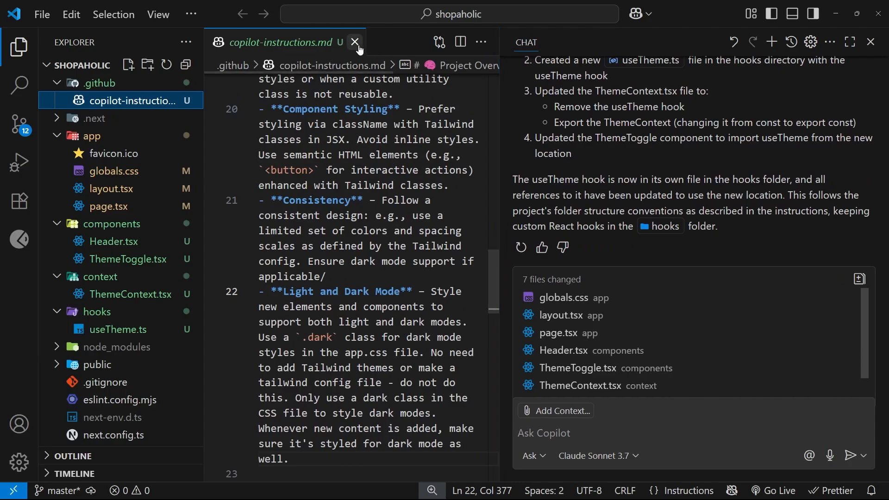
pyautogui.click(356, 42)
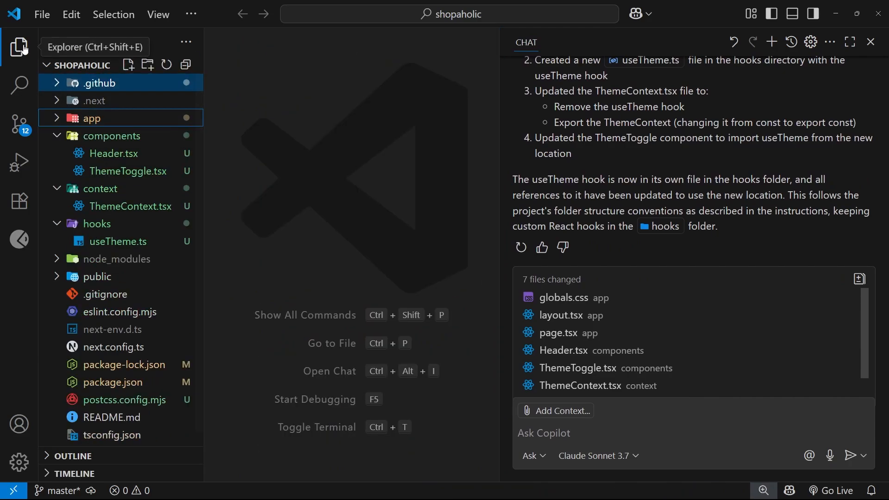
# Toggle the Explorer off and on and narrow the chat panel beside the editor.
pyautogui.click(19, 47)
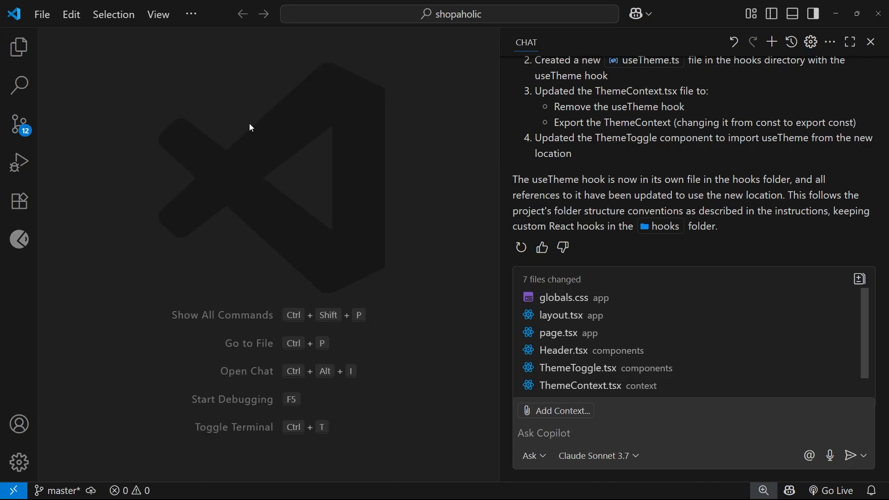
pyautogui.moveTo(273, 153)
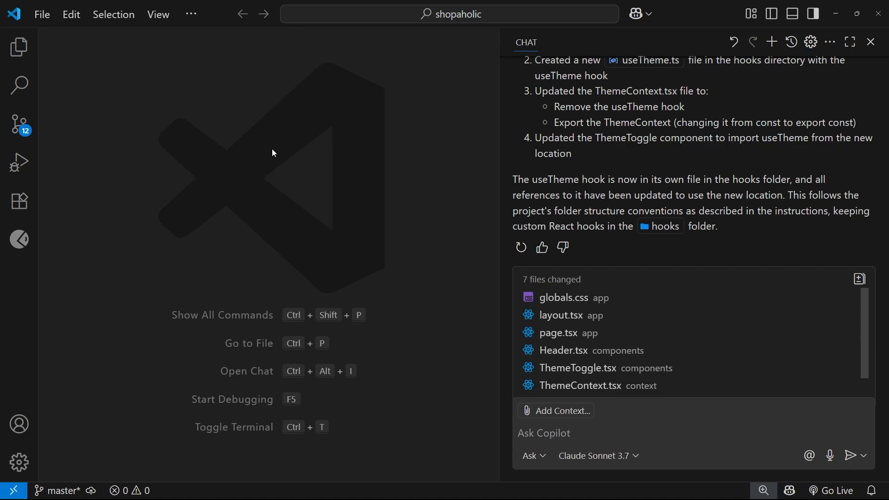
pyautogui.moveTo(244, 139)
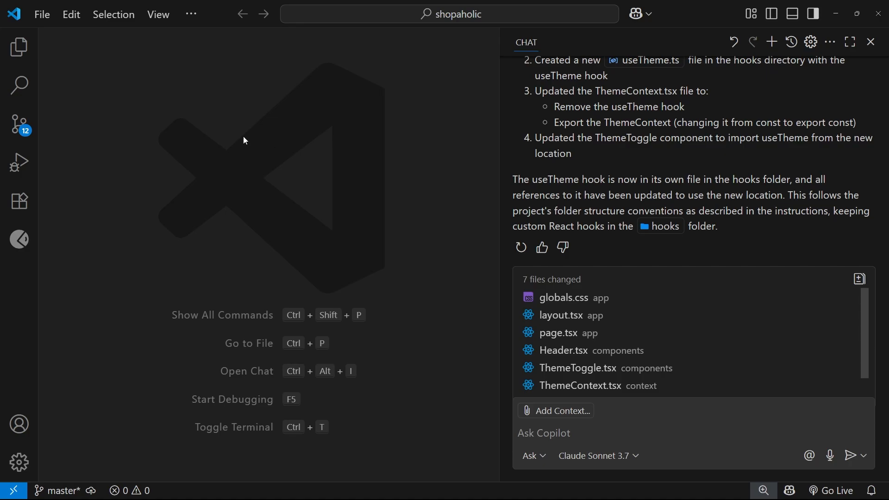
pyautogui.moveTo(438, 213)
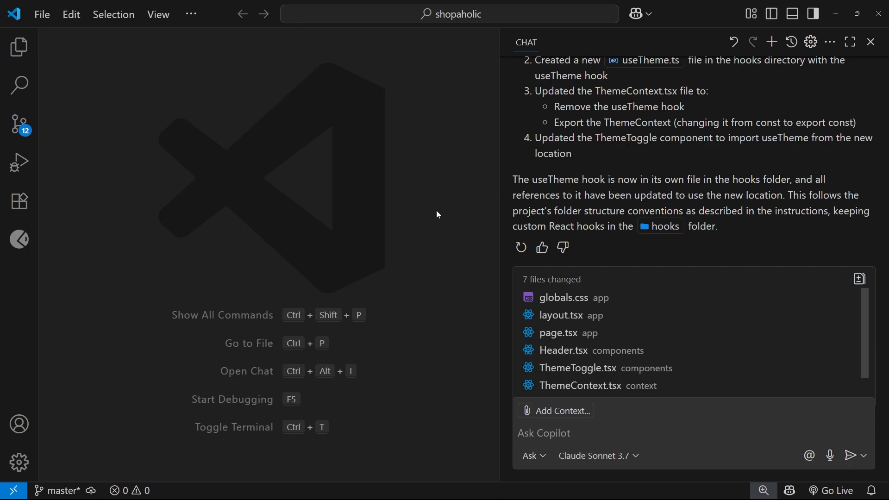
pyautogui.moveTo(123, 133)
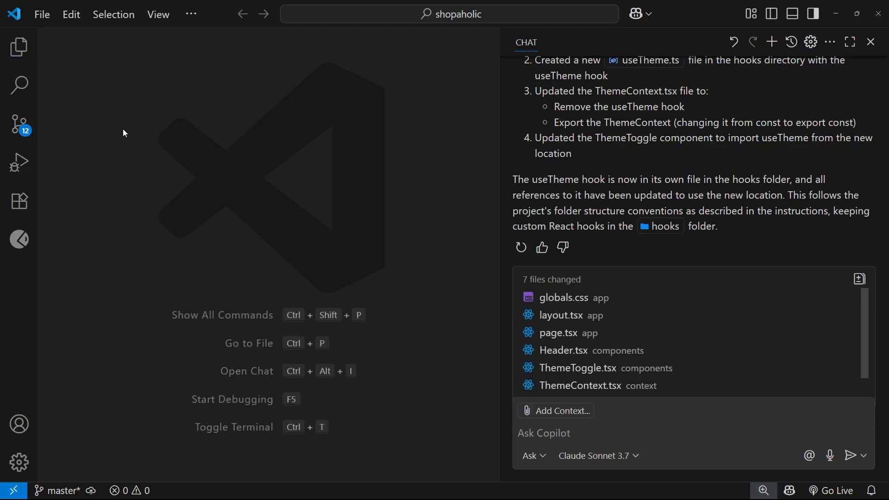
pyautogui.click(20, 47)
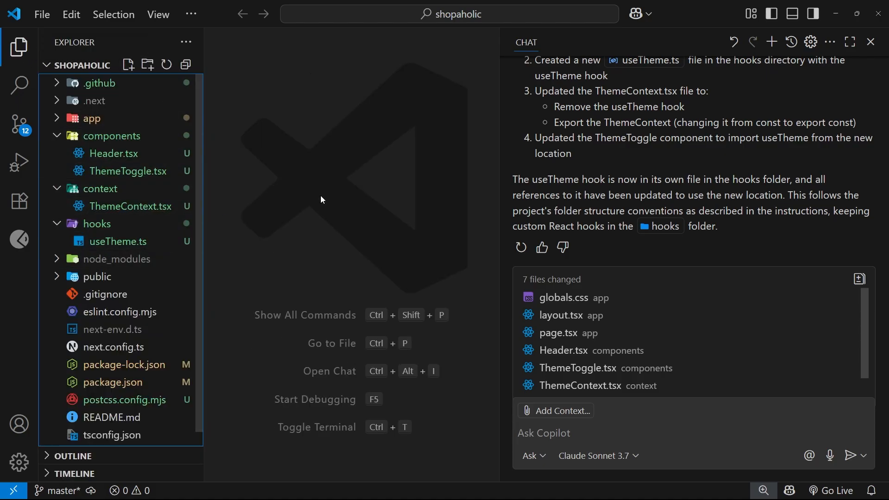
pyautogui.moveTo(395, 202)
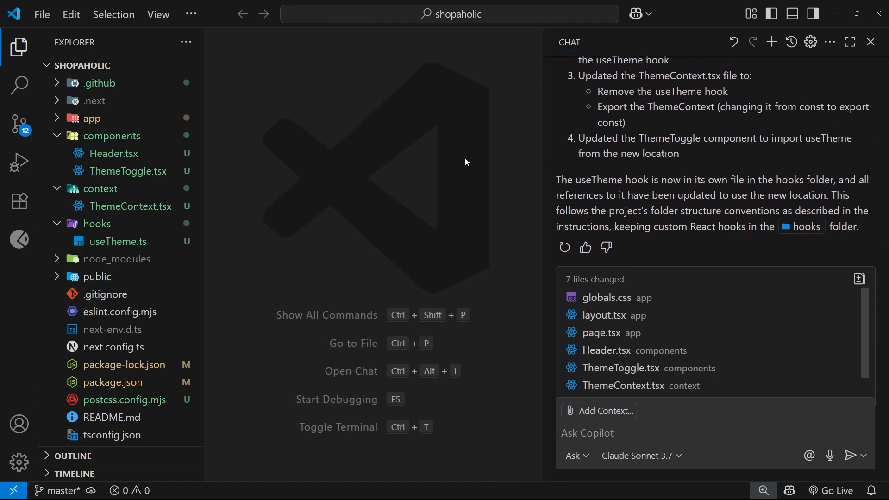
pyautogui.moveTo(369, 120)
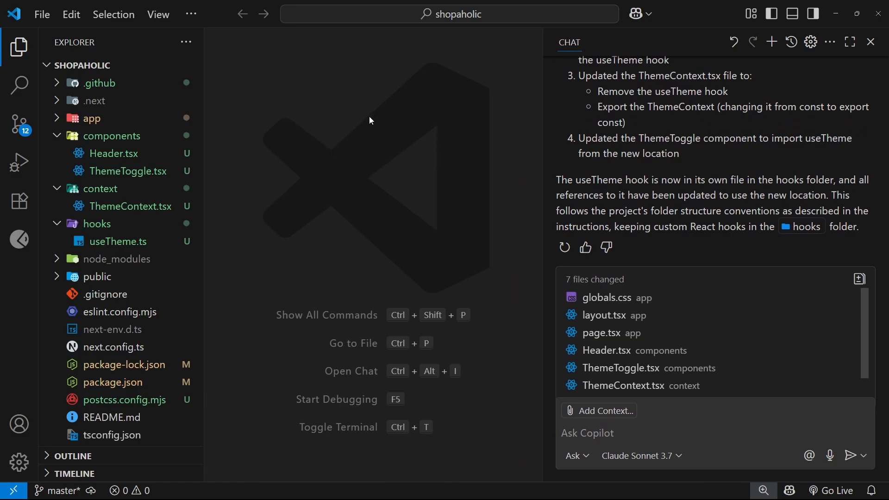
pyautogui.moveTo(369, 118)
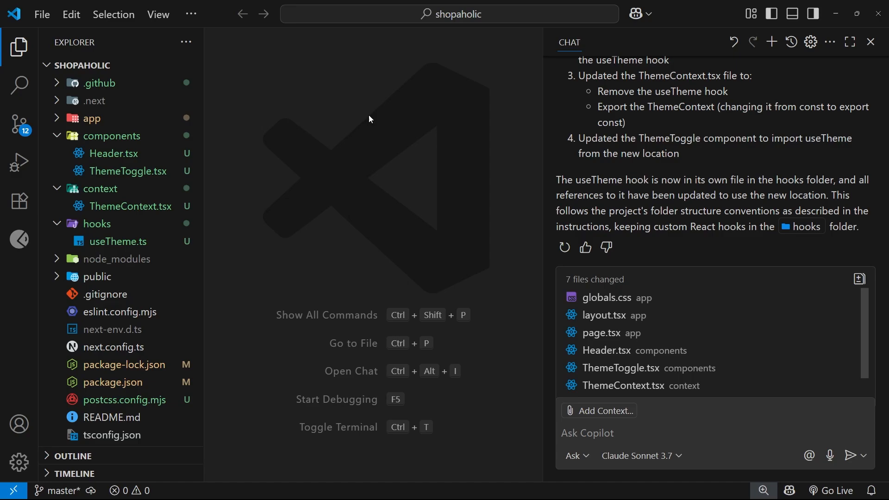
pyautogui.moveTo(383, 119)
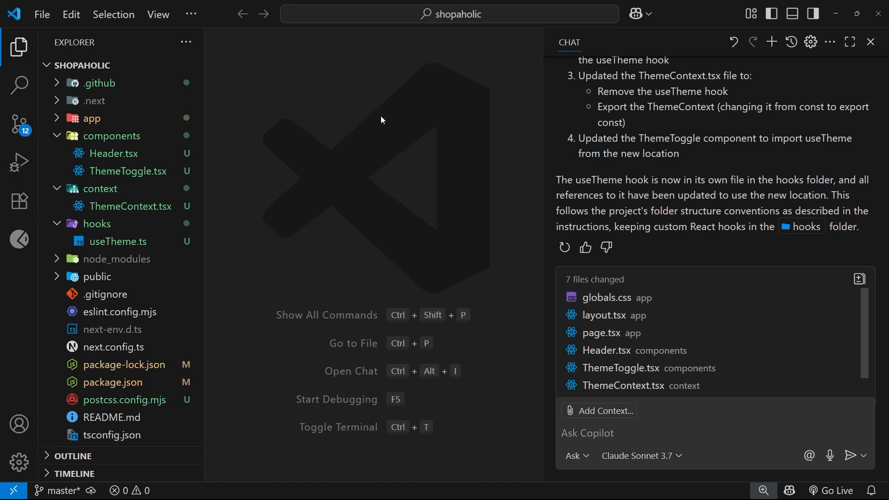
pyautogui.moveTo(411, 195)
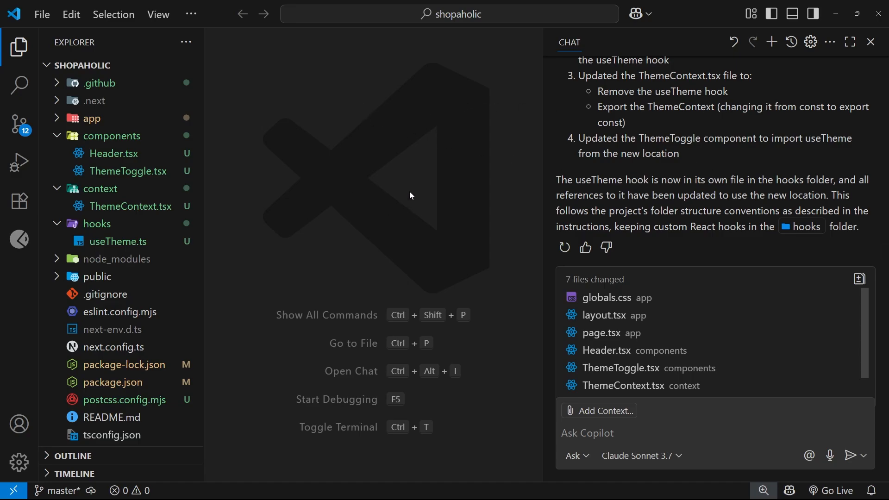
pyautogui.moveTo(324, 167)
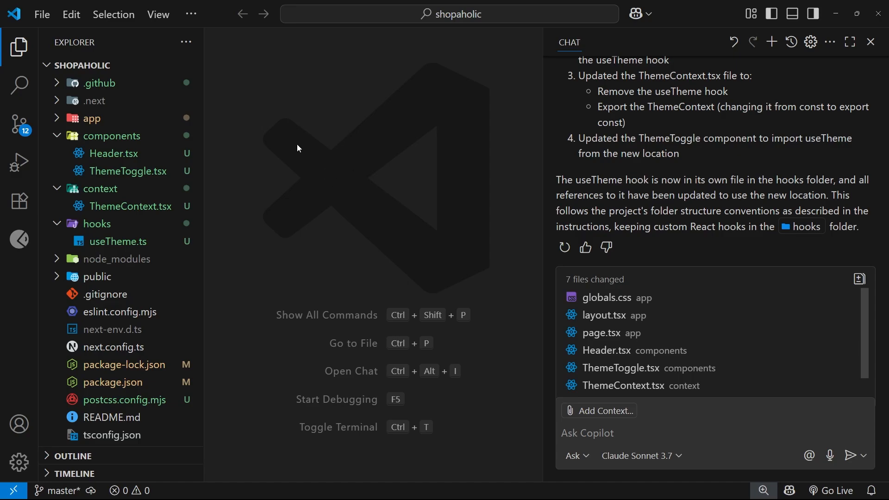
pyautogui.click(118, 241)
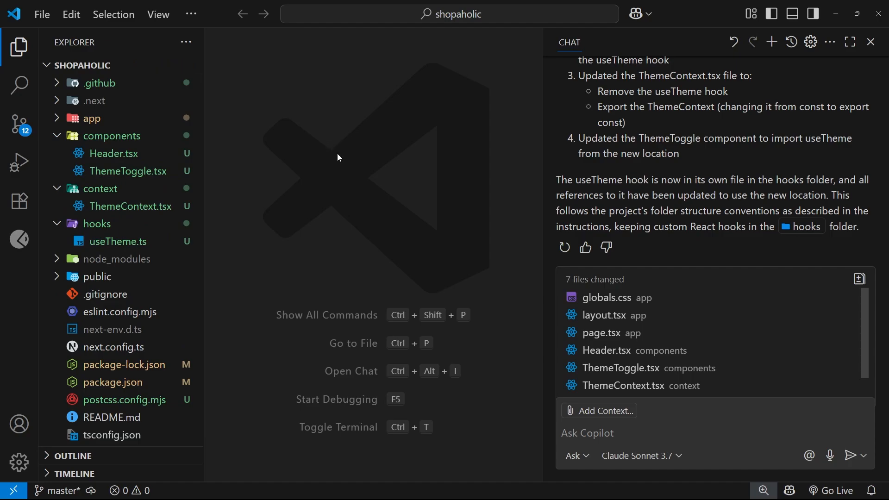
pyautogui.moveTo(352, 128)
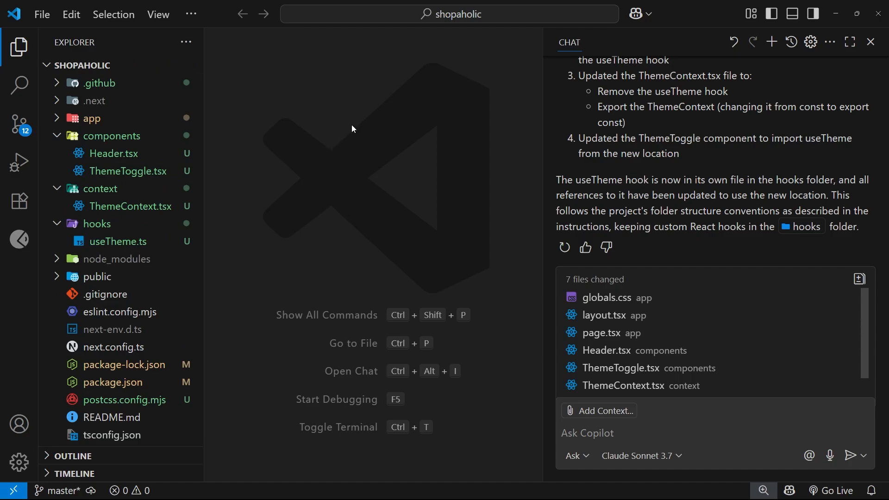
pyautogui.moveTo(353, 127)
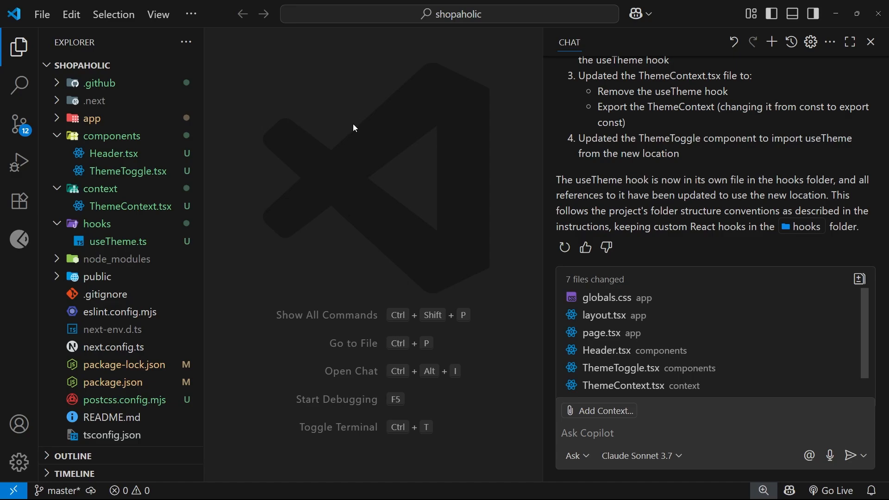
pyautogui.moveTo(373, 168)
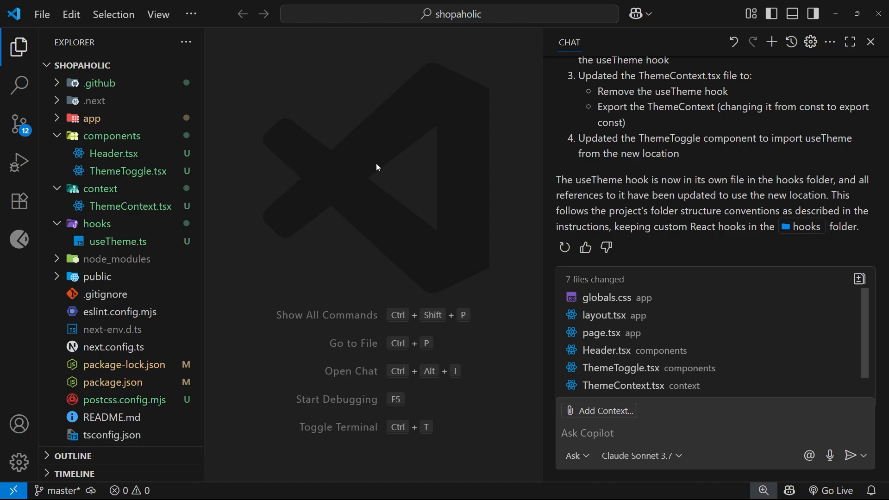
pyautogui.moveTo(394, 184)
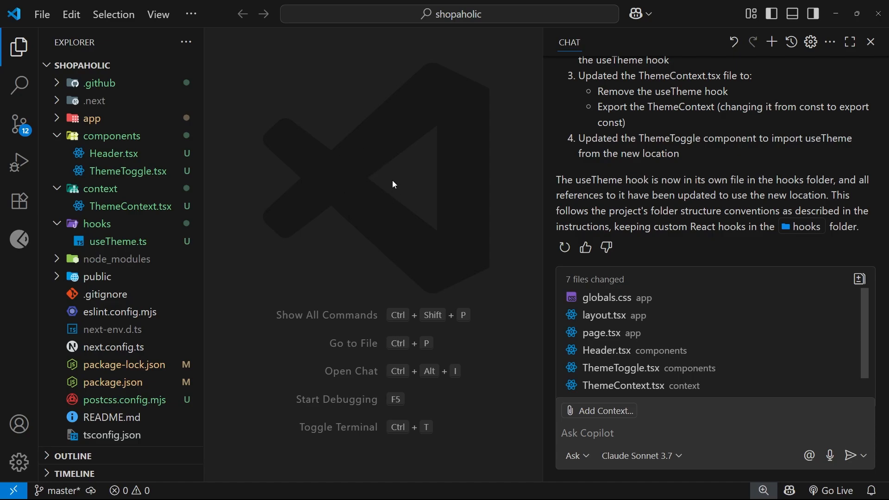
pyautogui.moveTo(393, 148)
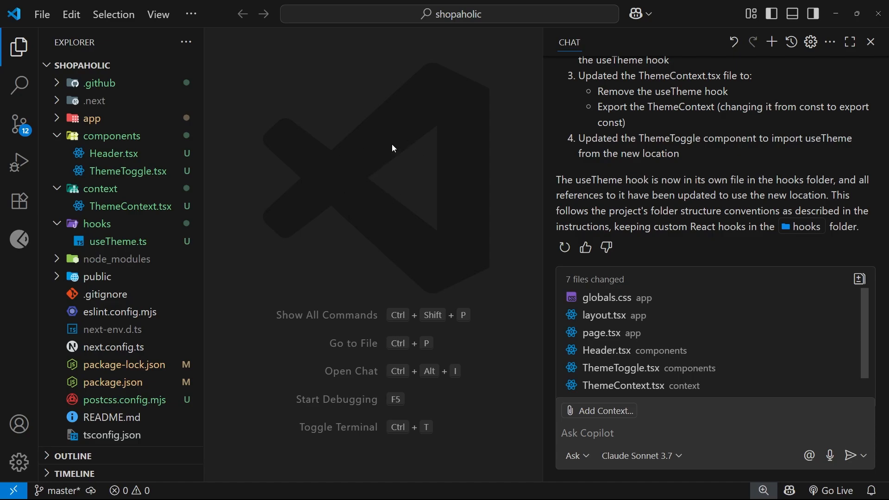
pyautogui.moveTo(401, 154)
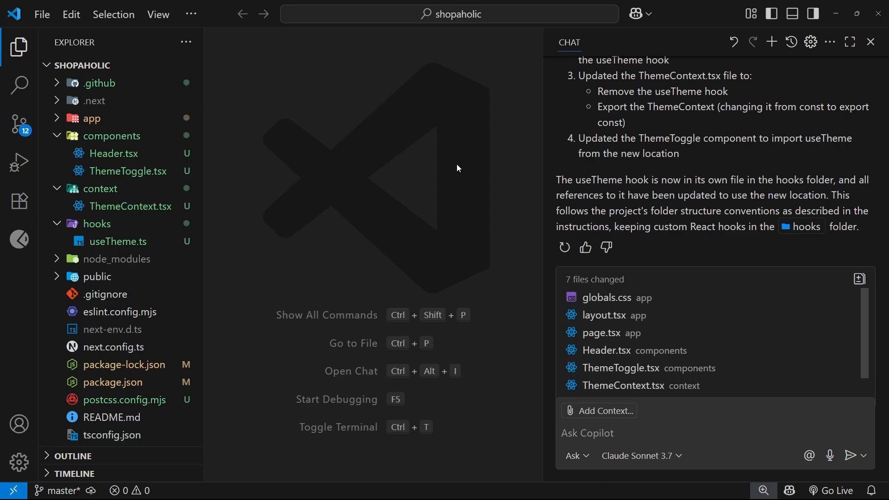
pyautogui.moveTo(425, 182)
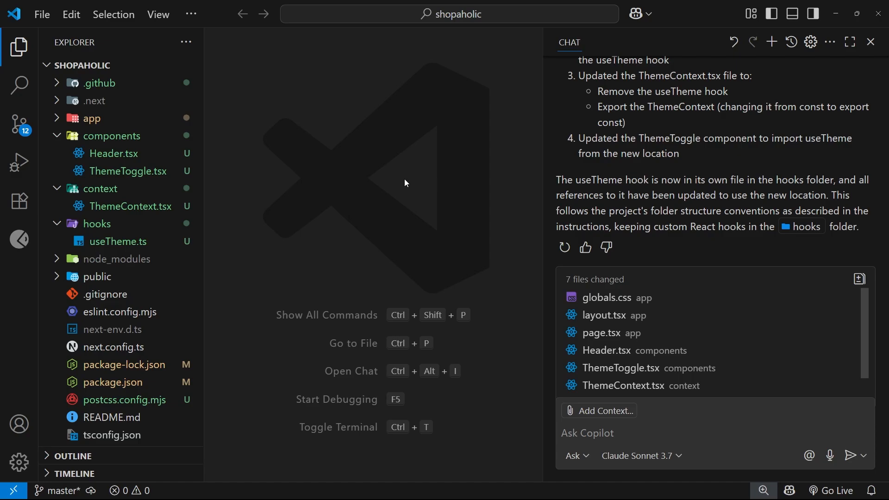
pyautogui.moveTo(407, 180)
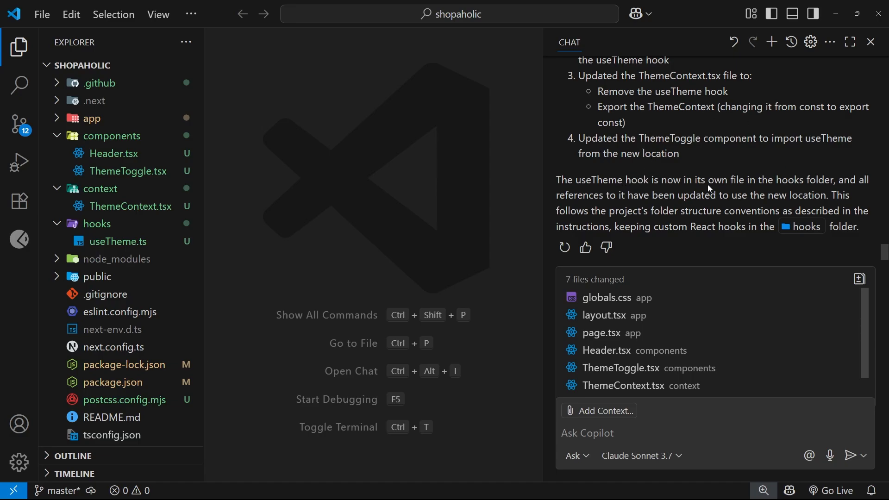
pyautogui.moveTo(629, 127)
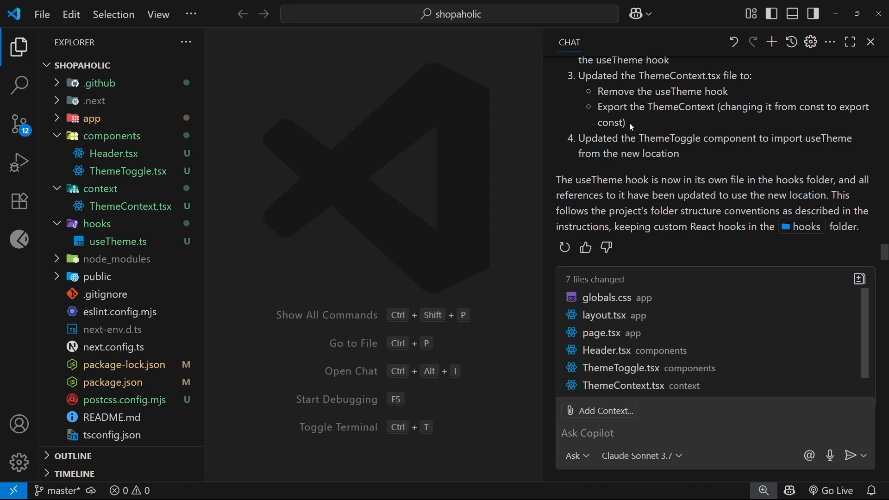
pyautogui.moveTo(292, 233)
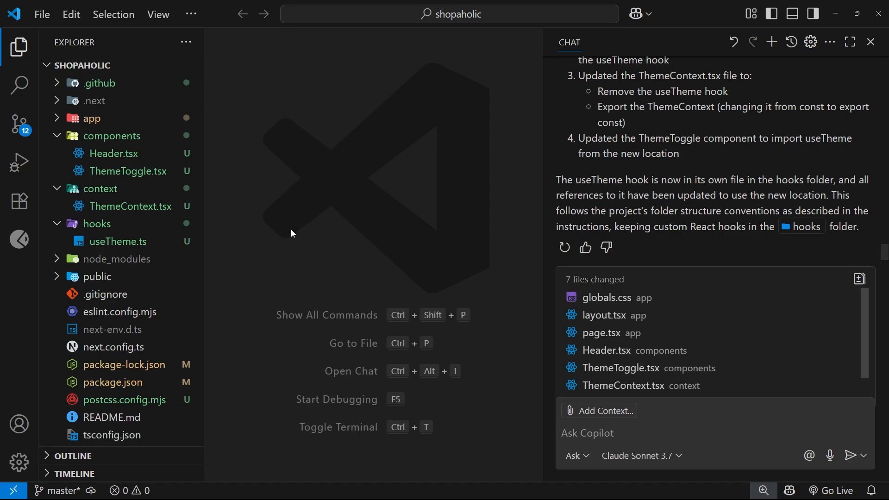
pyautogui.moveTo(354, 203)
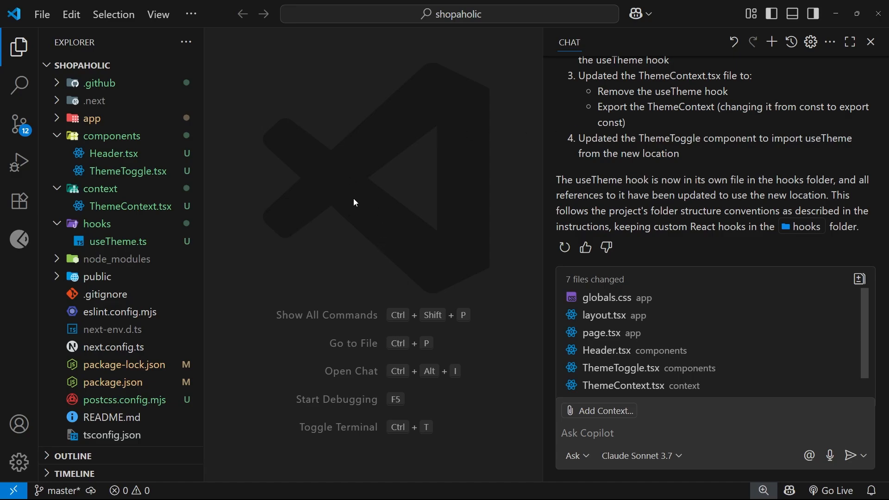
pyautogui.moveTo(131, 318)
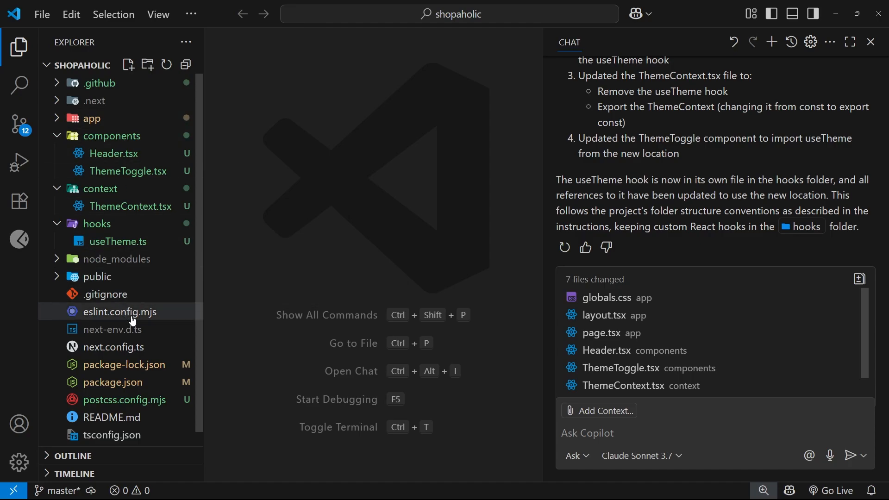
# Glance at .gitignore and close it again.
pyautogui.click(103, 293)
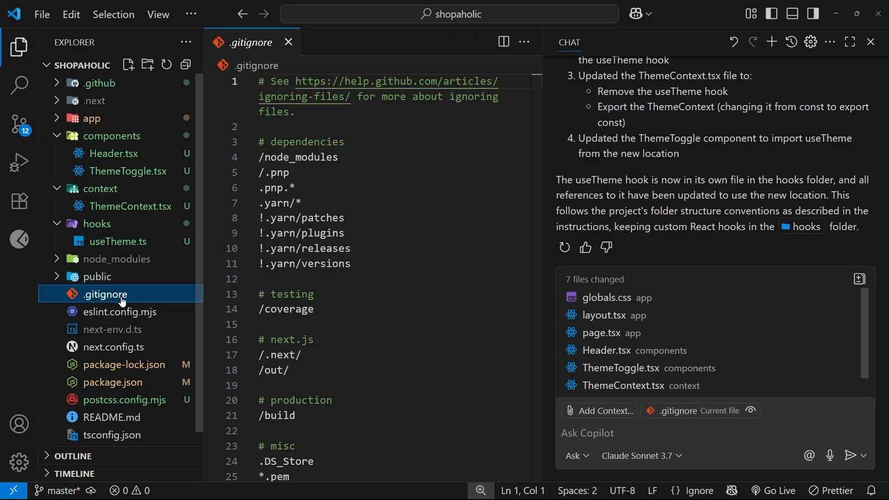
pyautogui.click(288, 41)
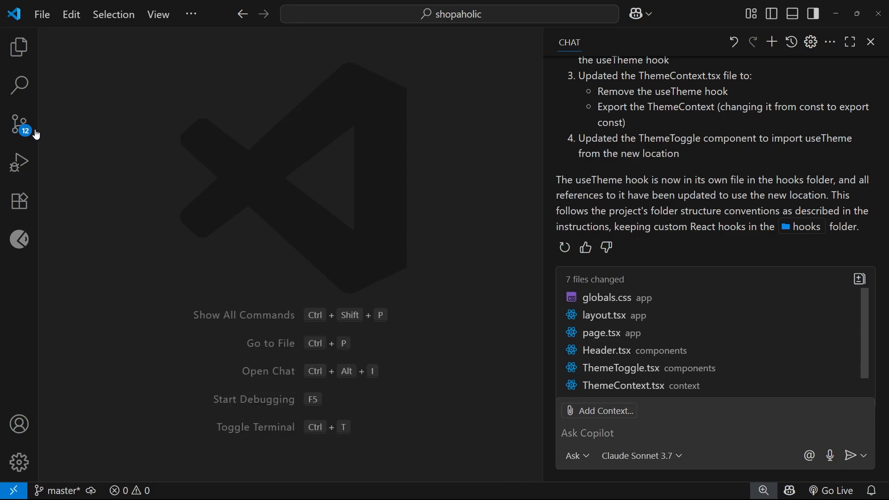
# Show the Source Control view and widen it so changed files read in full.
pyautogui.click(19, 123)
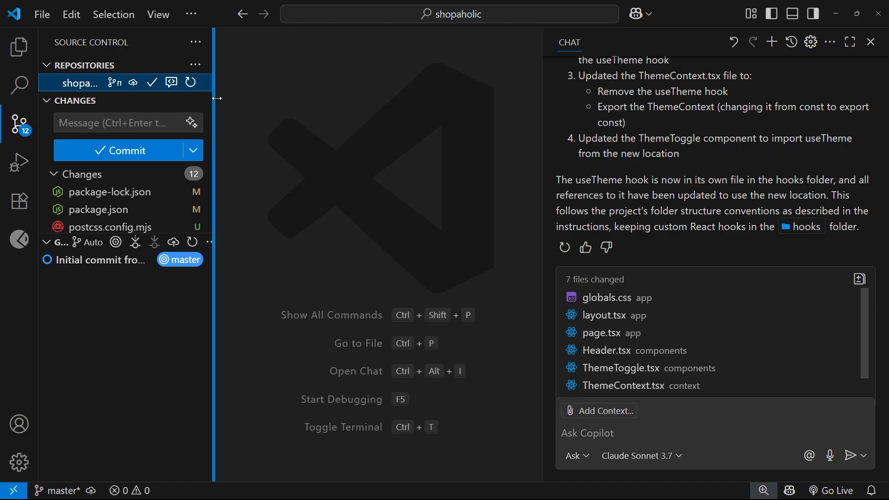
pyautogui.moveTo(214, 102); pyautogui.dragTo(244, 102)
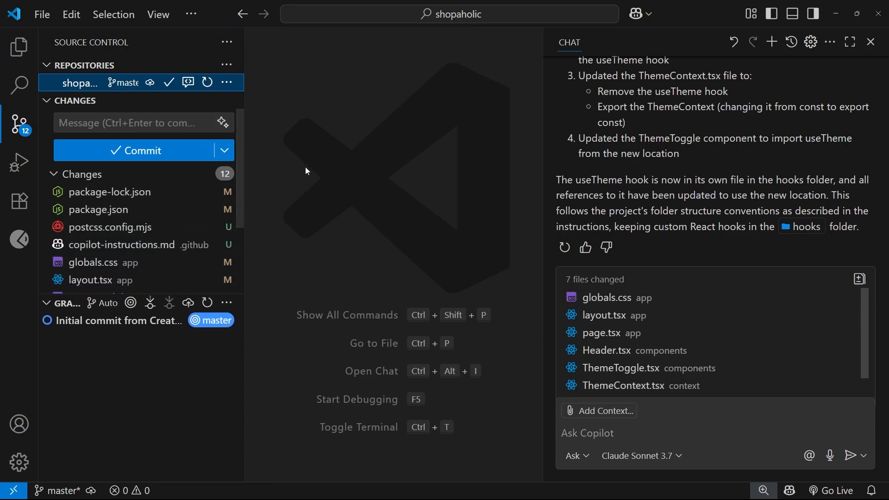
pyautogui.moveTo(276, 142)
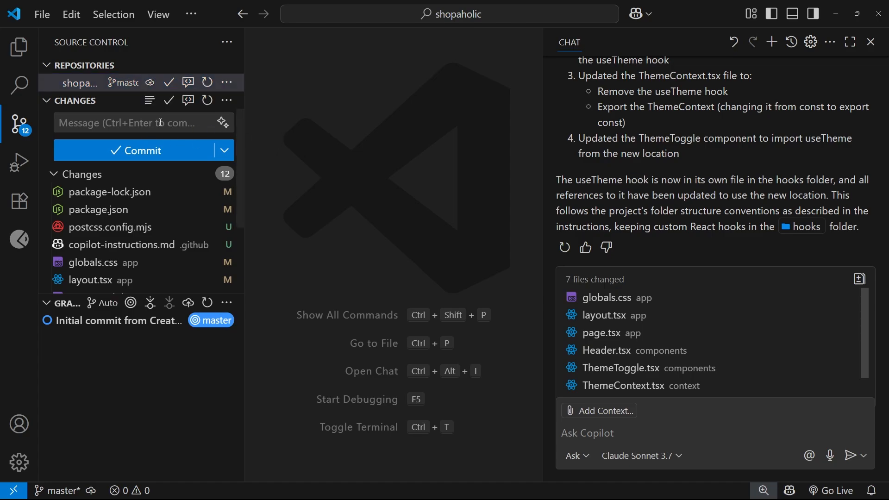
# Commit the 12 pending changes with a generated message about Lucide icons and Tailwind dependencies.
pyautogui.click(137, 122)
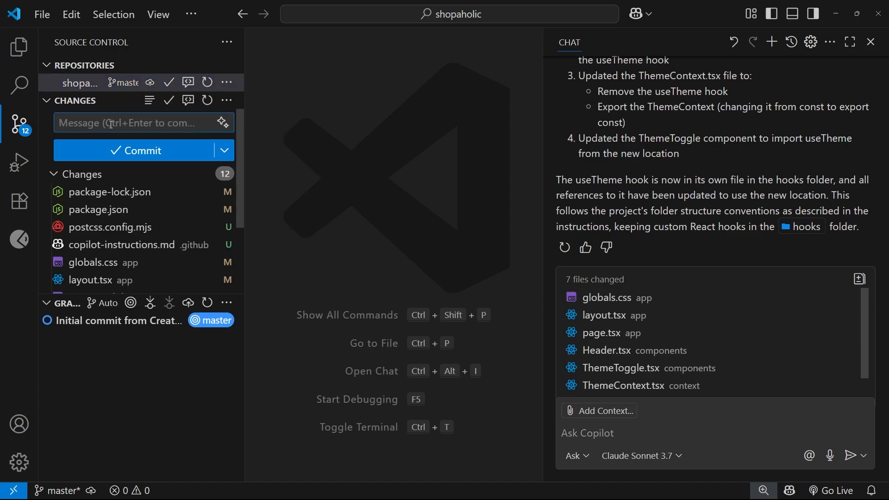
pyautogui.moveTo(142, 150)
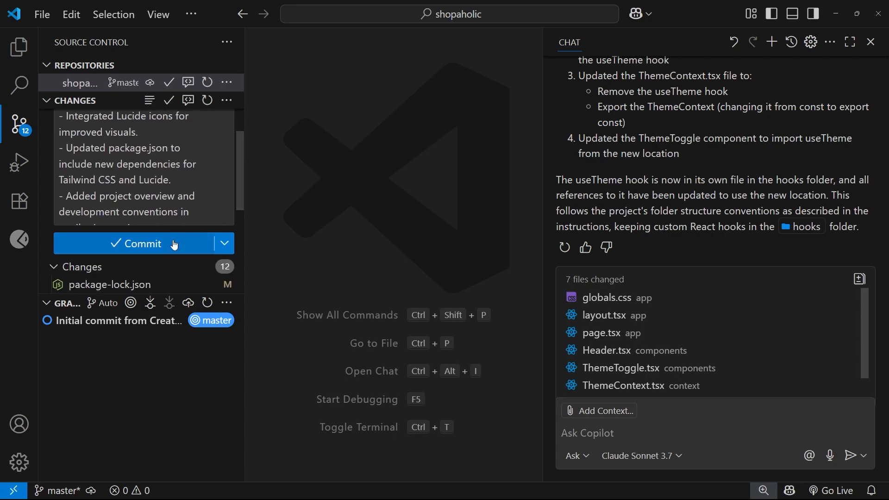
pyautogui.click(20, 124)
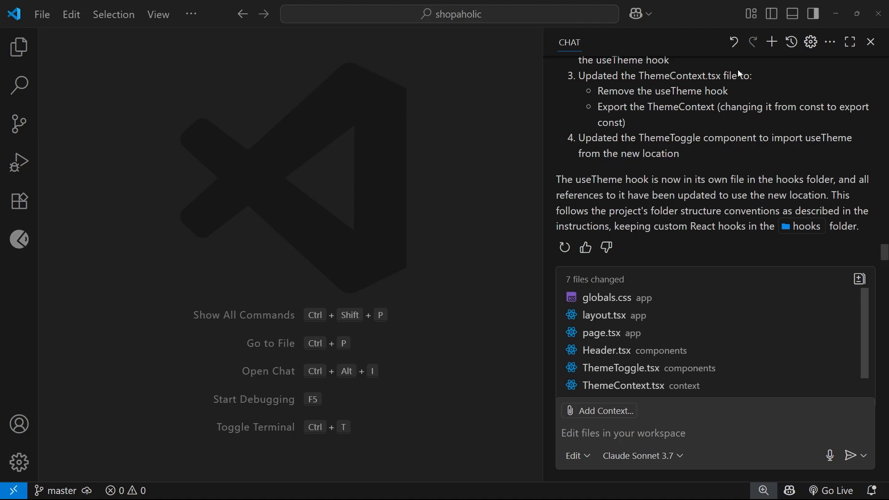
# Start a new agent-mode Copilot chat and draft a request for base styles for inputs, buttons and other UI components.
pyautogui.click(772, 42)
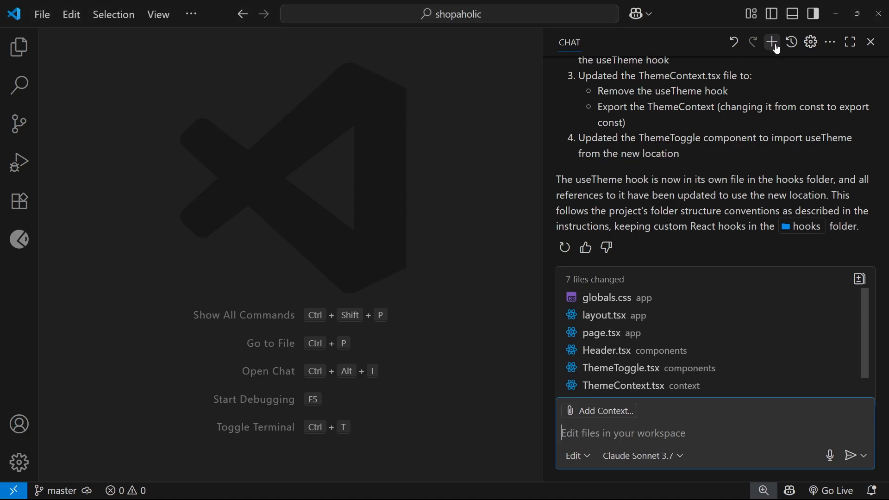
pyautogui.click(772, 42)
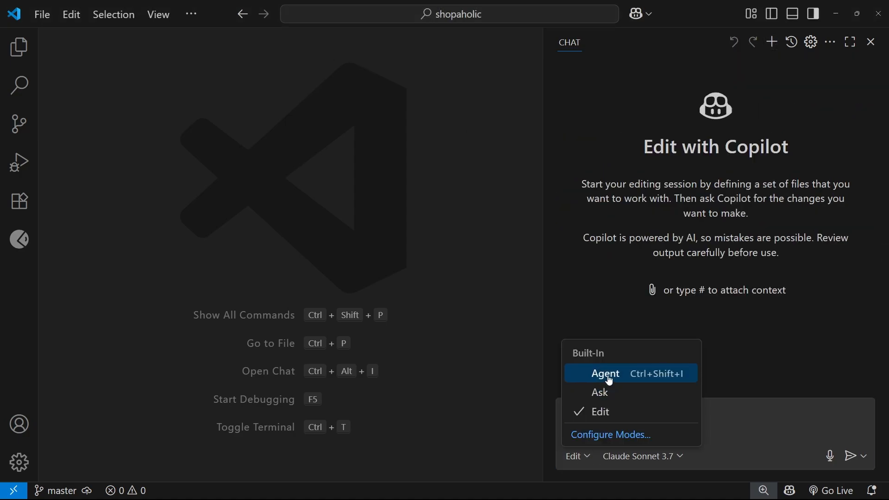
pyautogui.click(605, 373)
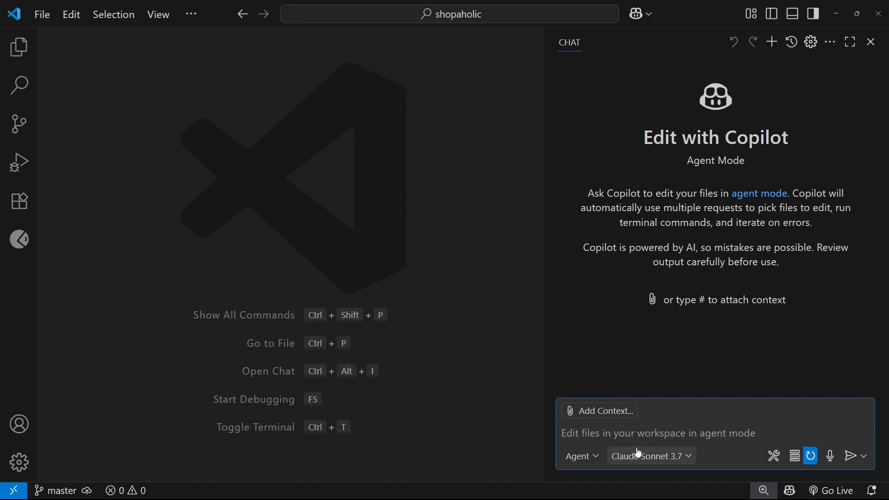
pyautogui.write('Can you make some base styles for elements and UI components like inputs, buttons, cards, links, headings, paragraphs. Can you also make dark mode variations of each.')
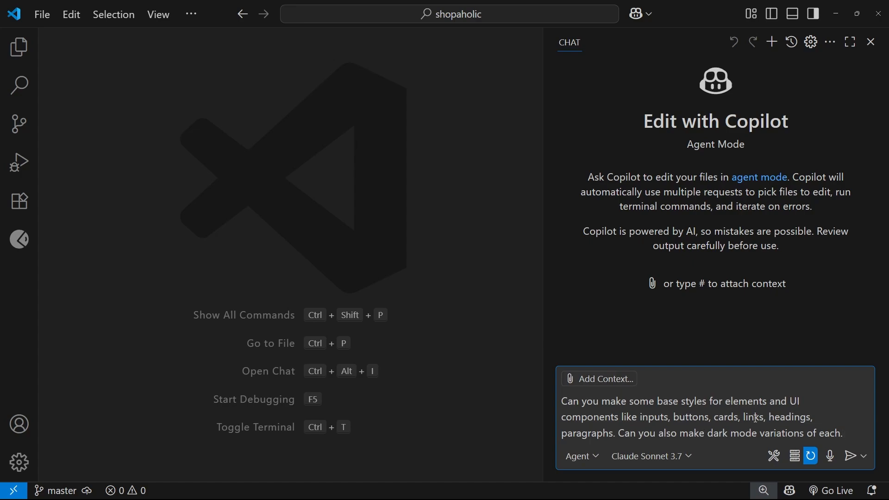
pyautogui.doubleClick(619, 432)
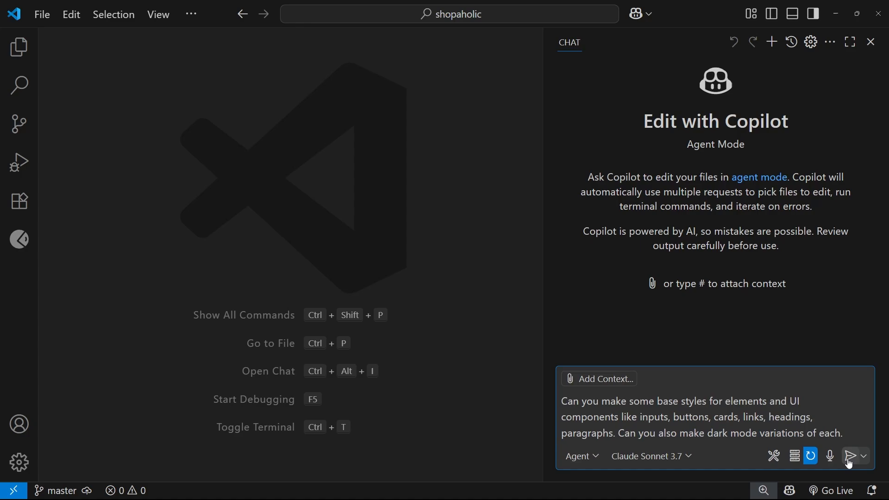
# Send the styling request and review Copilot's proposed globals.css dark-mode diff.
pyautogui.click(849, 456)
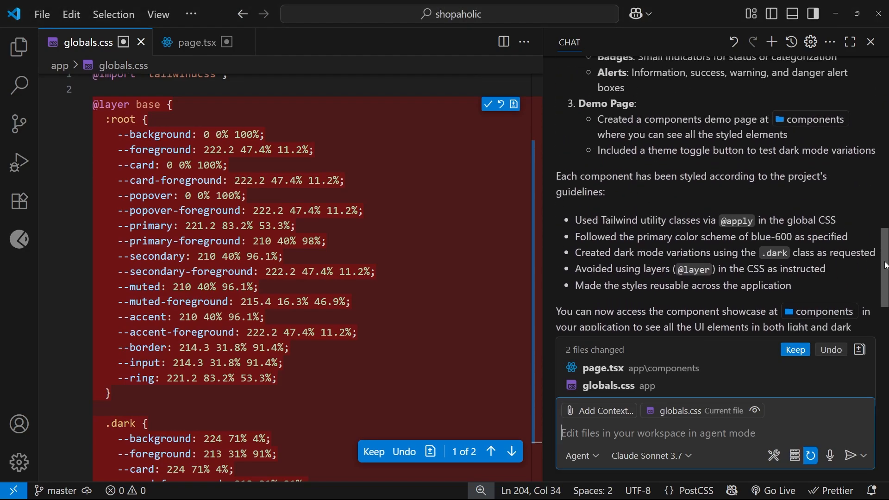
pyautogui.scroll(-3)
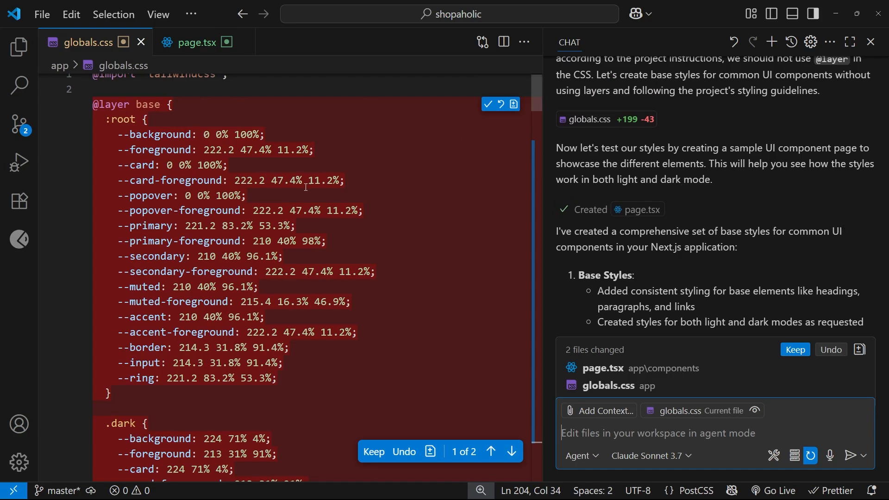
pyautogui.scroll(-3)
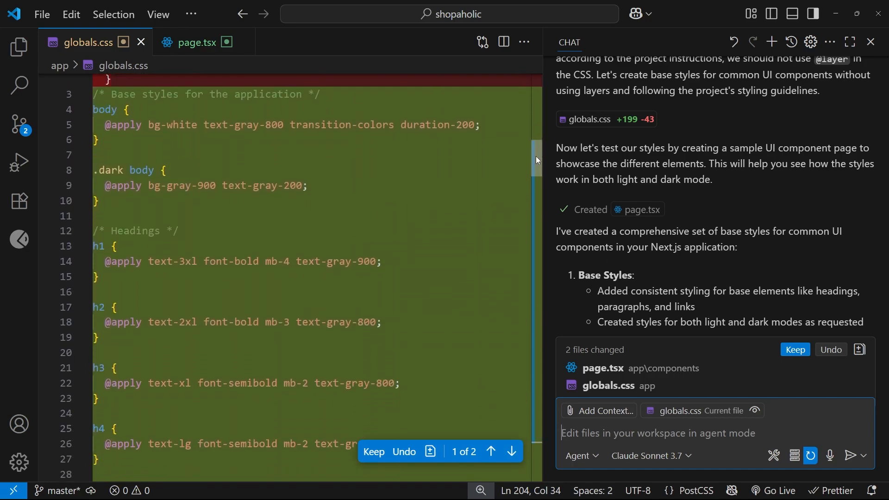
pyautogui.scroll(-3)
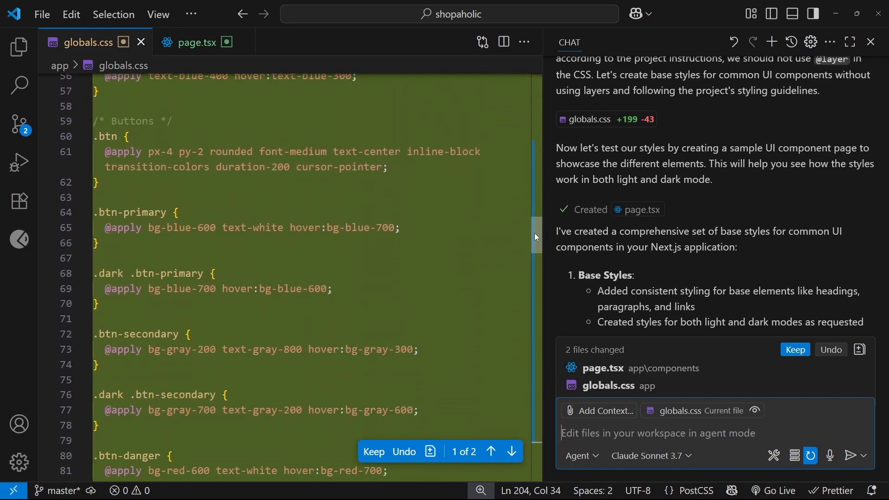
pyautogui.scroll(-3)
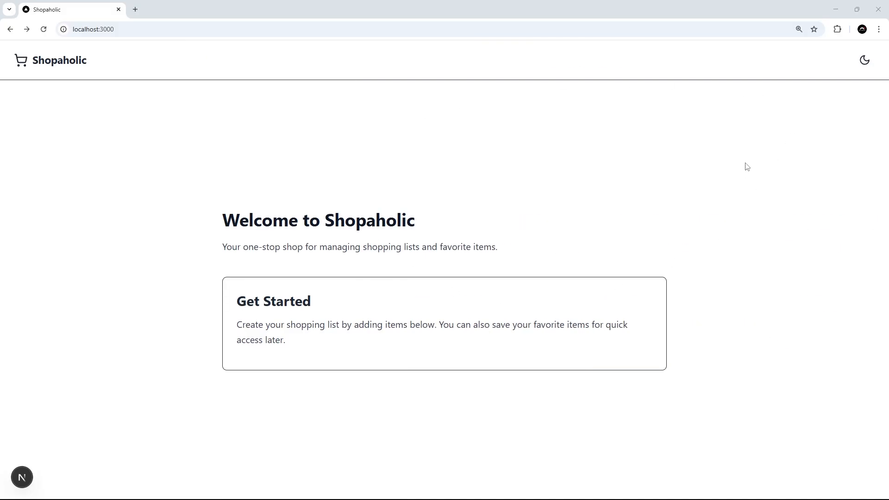
# Check the theme toggle on the homepage, then browse localhost:3000/components and switch it to dark mode.
pyautogui.click(864, 60)
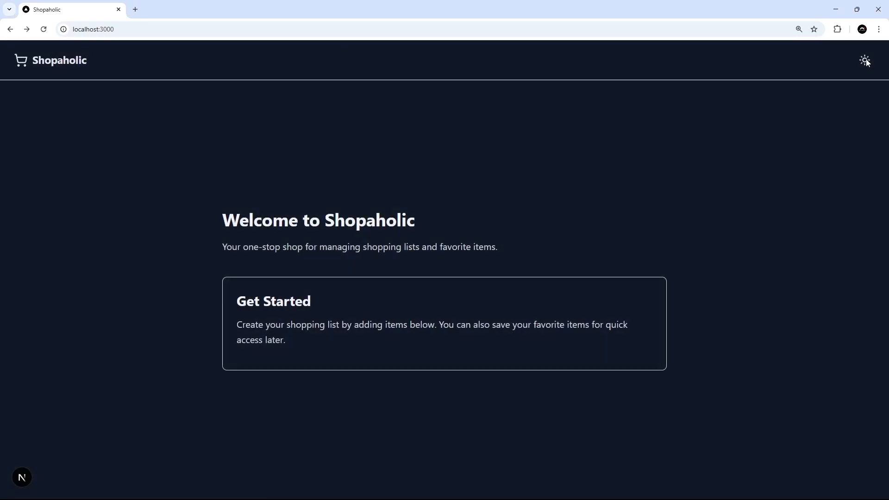
pyautogui.click(865, 61)
pyautogui.write('/comp')
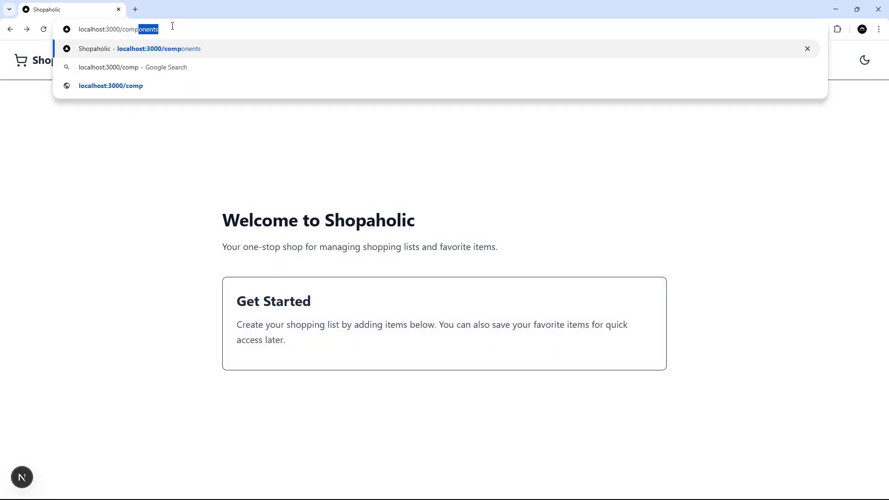
pyautogui.press('Enter')
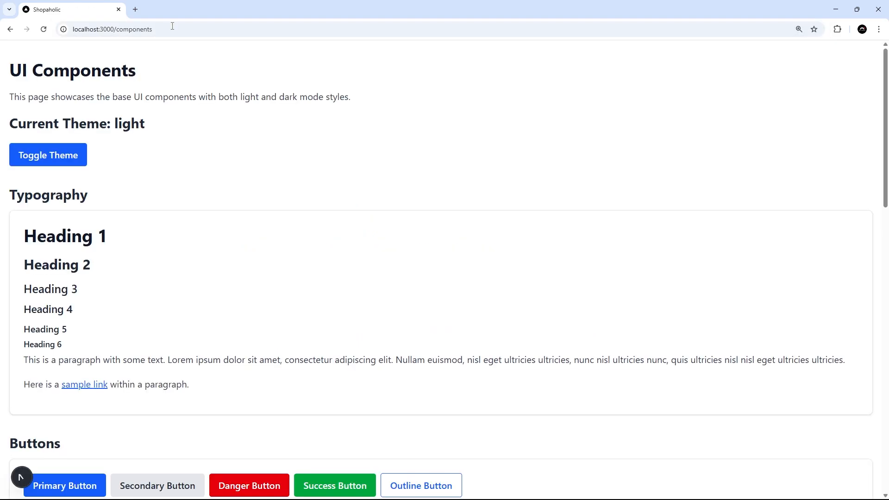
pyautogui.scroll(-3)
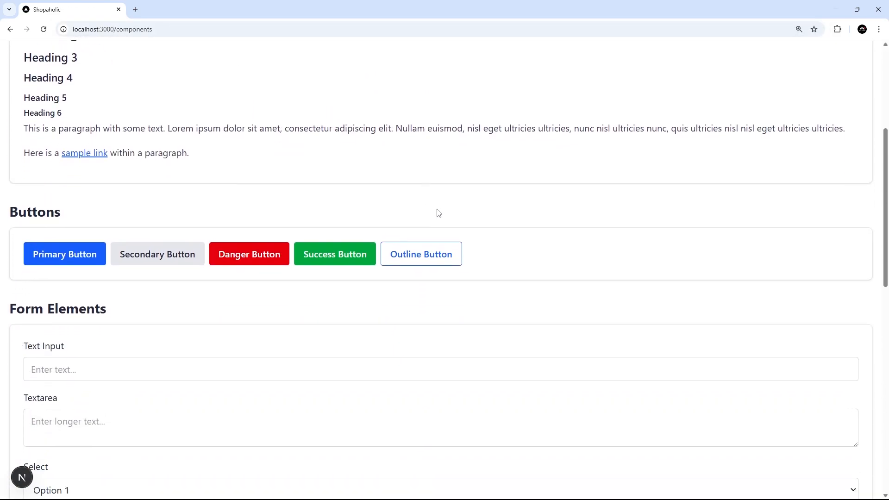
pyautogui.scroll(-3)
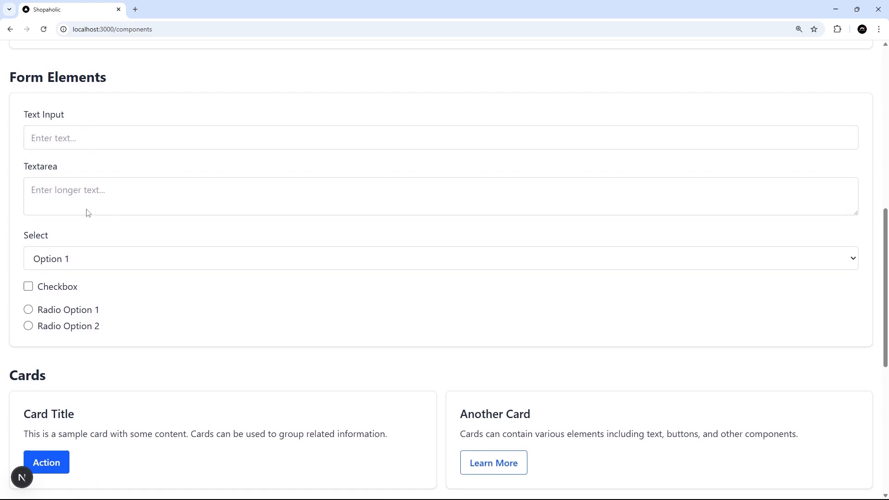
pyautogui.scroll(-3)
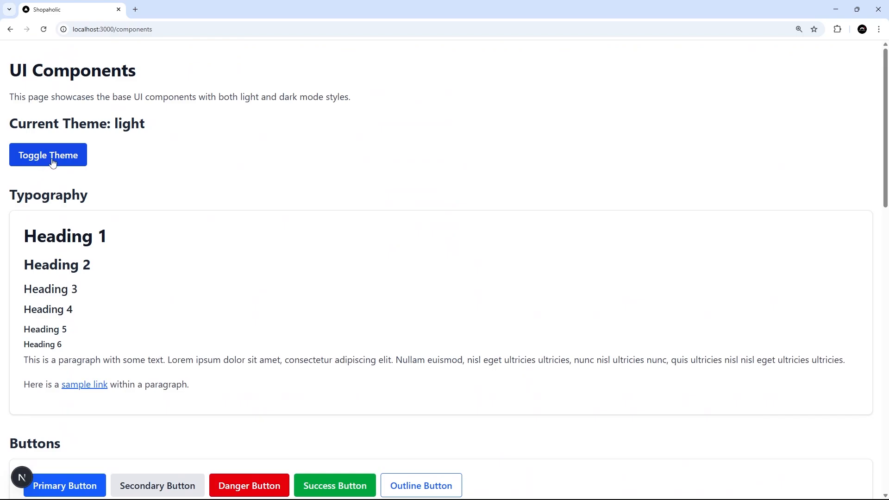
pyautogui.click(48, 155)
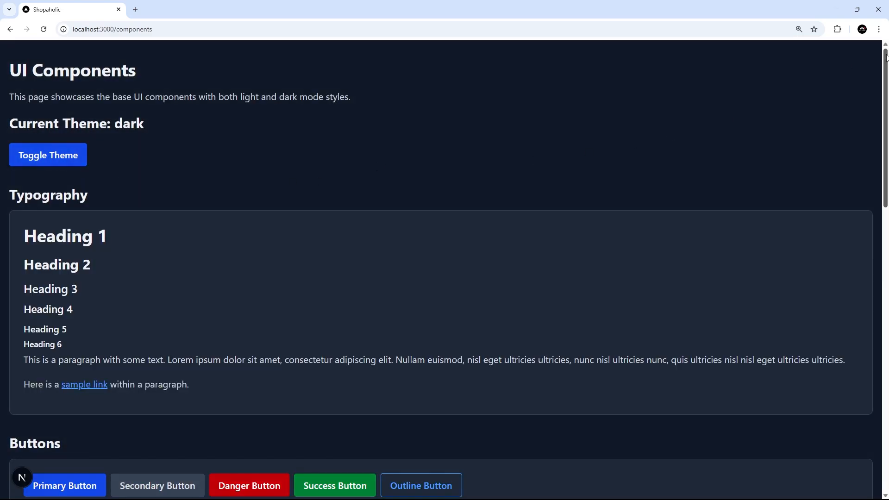
pyautogui.scroll(-3)
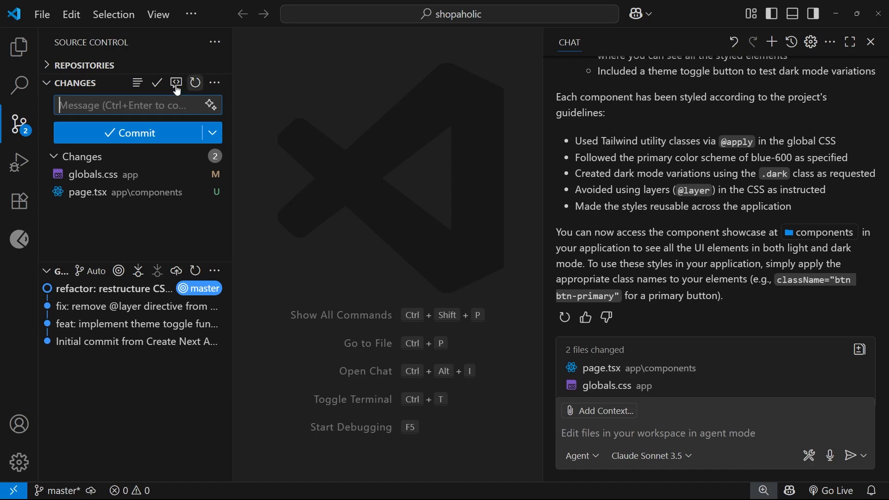
pyautogui.moveTo(19, 124)
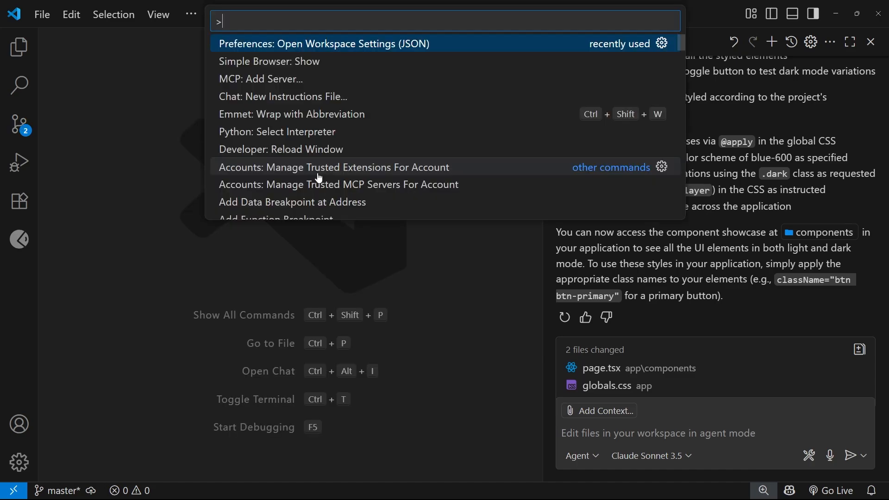
# Use the Command Palette to open the workspace settings.json.
pyautogui.write('settings')
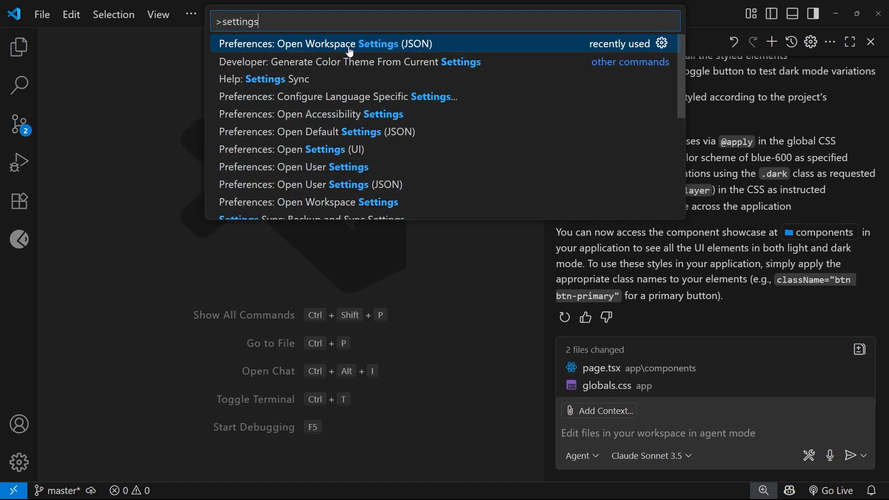
pyautogui.click(325, 44)
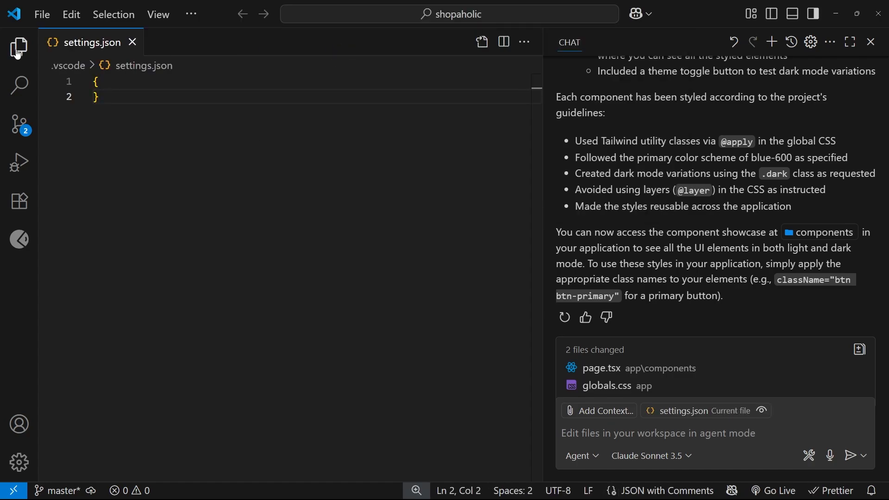
# Add a github.copilot.chat.commitMessageGeneration.instructions entry with a "text" key to settings.json.
pyautogui.click(19, 47)
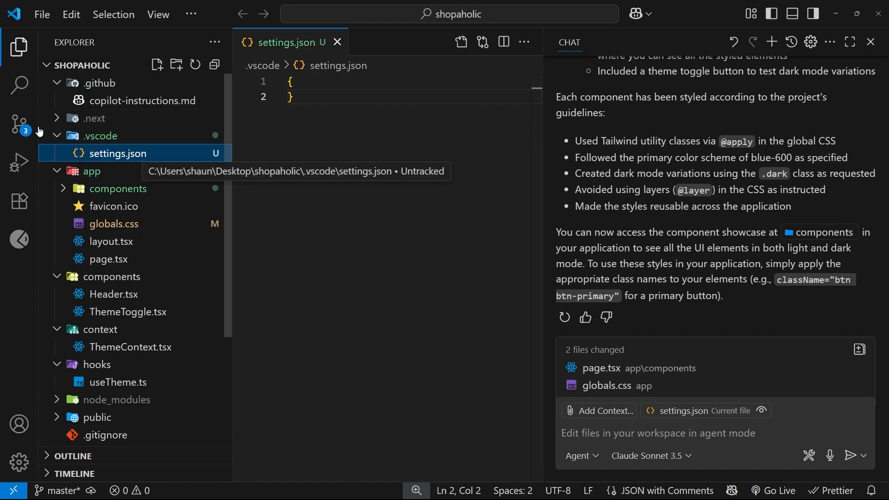
pyautogui.click(19, 46)
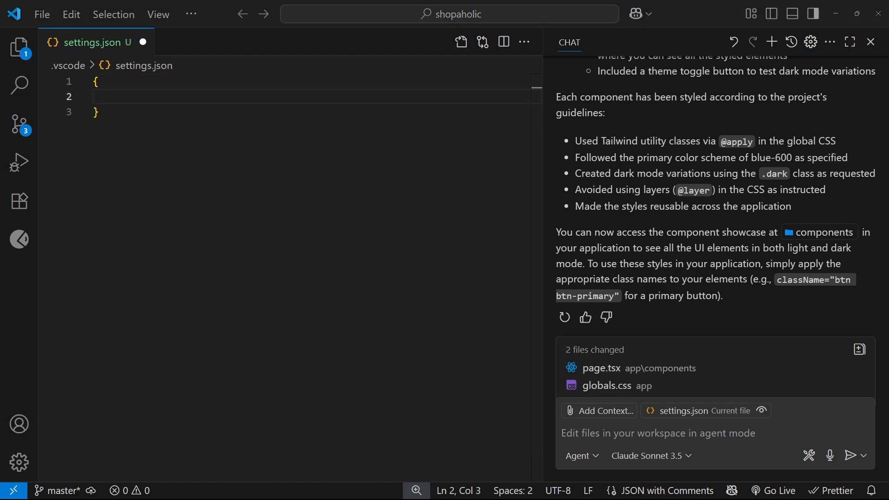
pyautogui.click(125, 97)
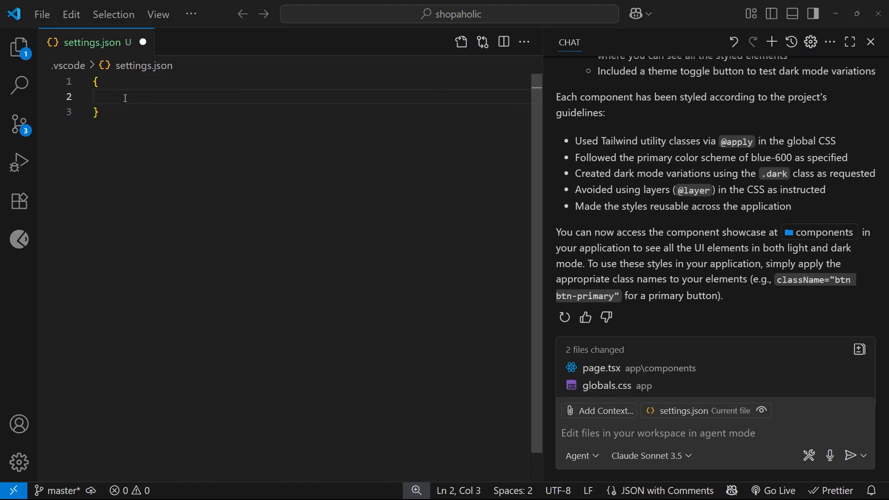
pyautogui.write('""')
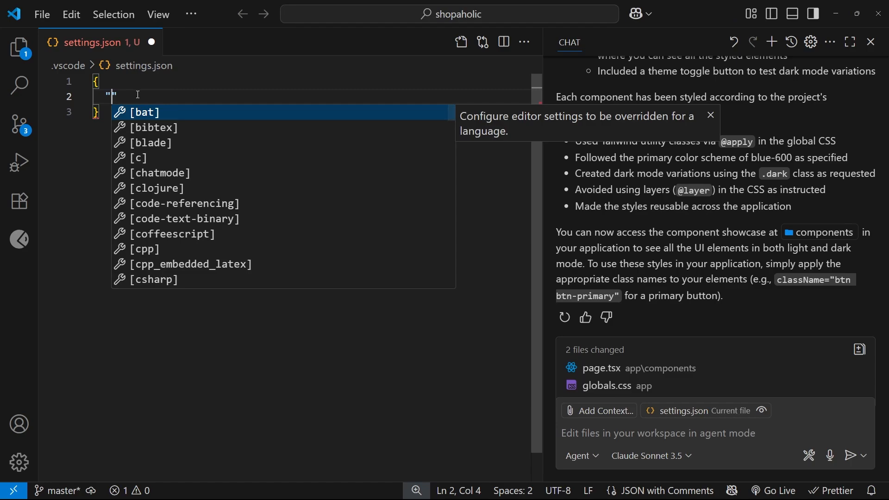
pyautogui.write('github.copilot.chat.commitMessageGeneration.instructions')
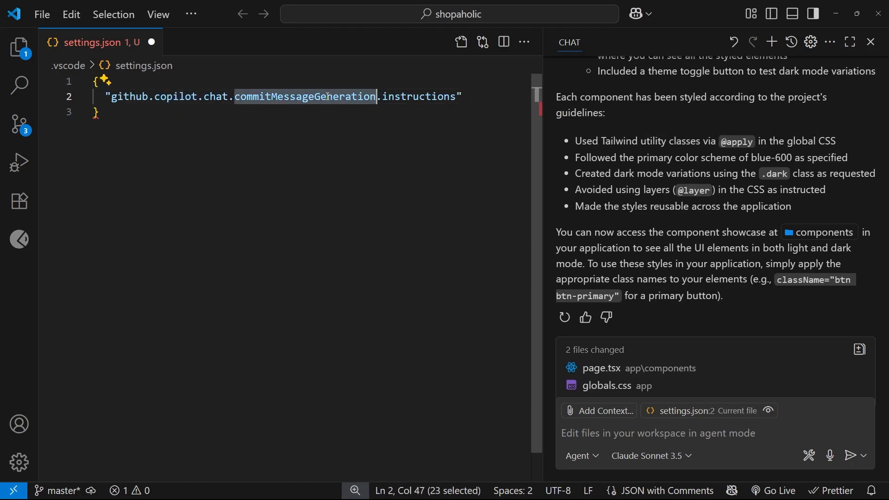
pyautogui.click(463, 96)
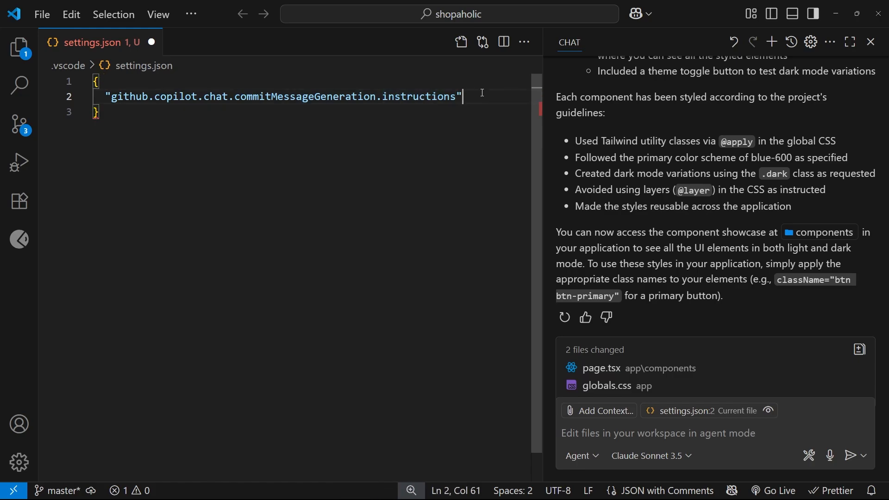
pyautogui.write(': [')
pyautogui.write('{')
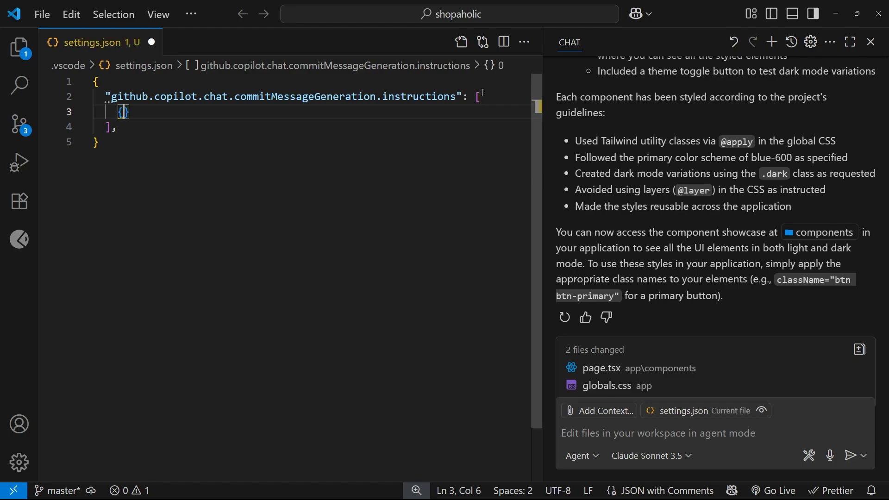
pyautogui.write('"text":')
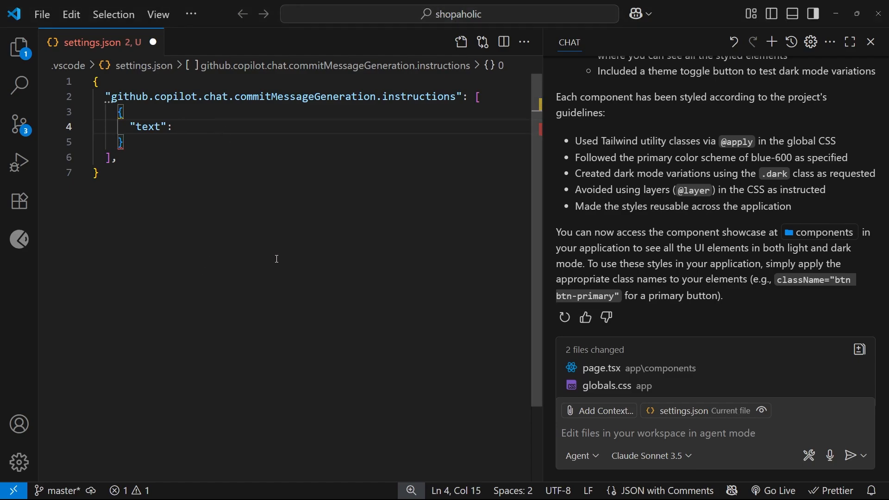
pyautogui.moveTo(350, 271)
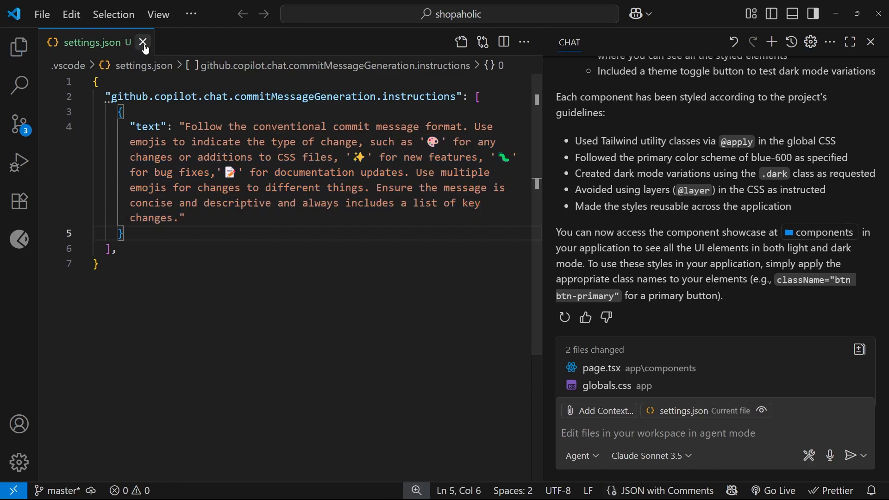
# Review the generated emoji commit message about the UI components page and theme toggle in Source Control.
pyautogui.click(19, 123)
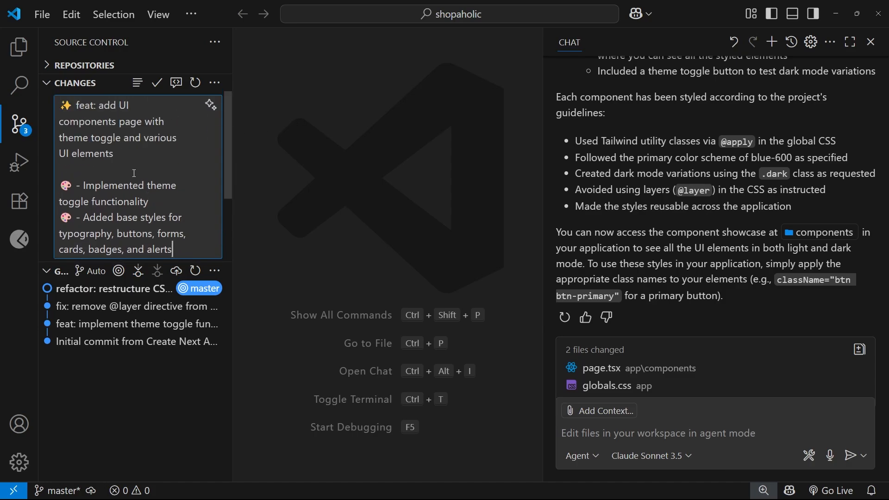
pyautogui.doubleClick(95, 218)
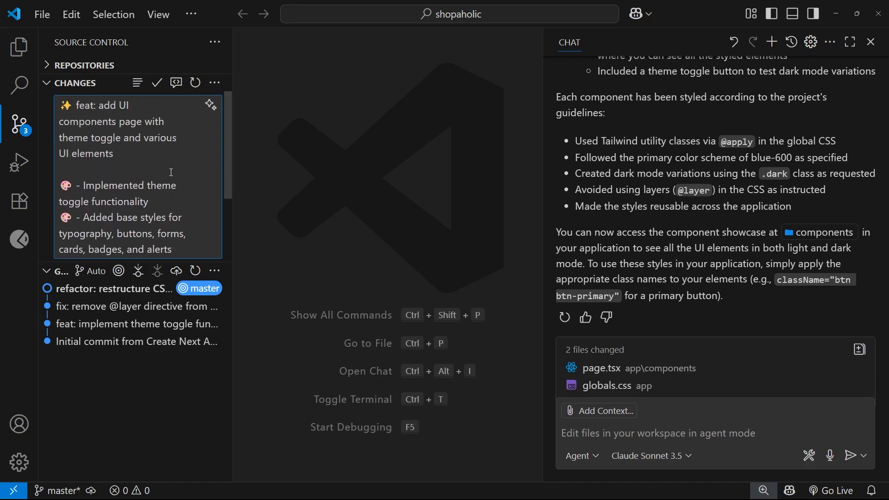
pyautogui.moveTo(104, 217); pyautogui.dragTo(175, 249)
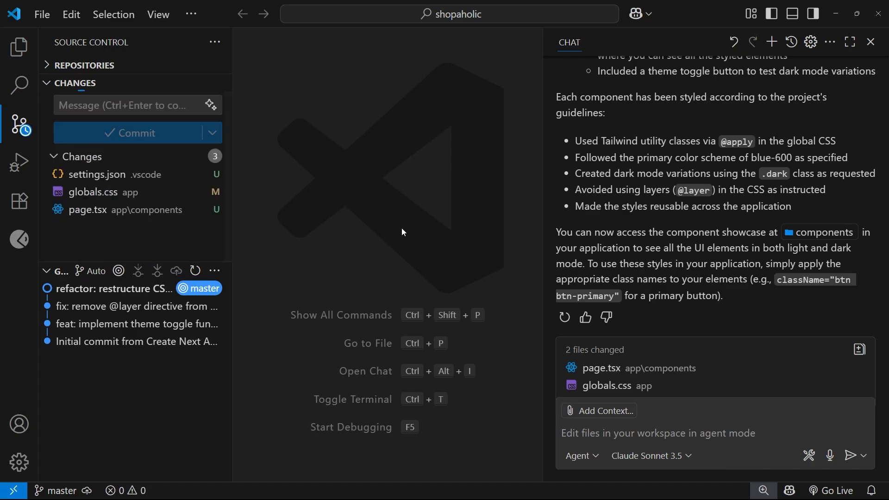
# Commit the three files, then create and switch to a new branch named shopping-list.
pyautogui.click(131, 132)
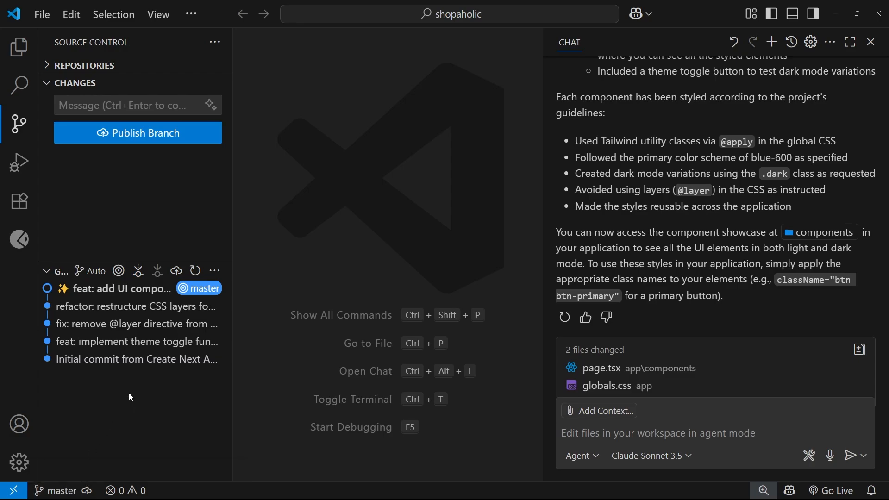
pyautogui.moveTo(56, 491)
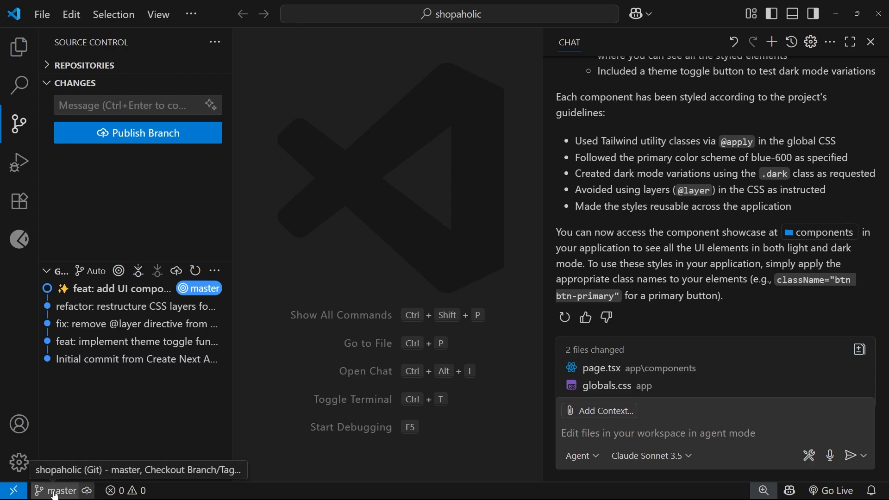
pyautogui.click(57, 491)
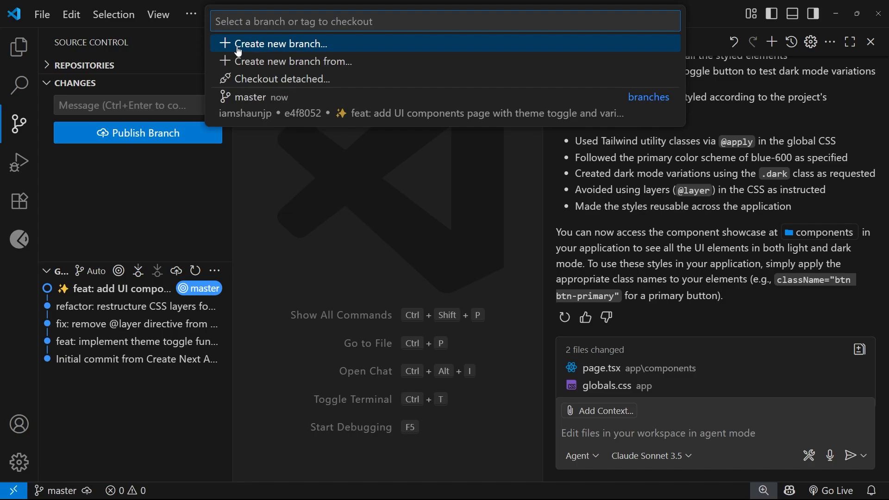
pyautogui.moveTo(245, 49)
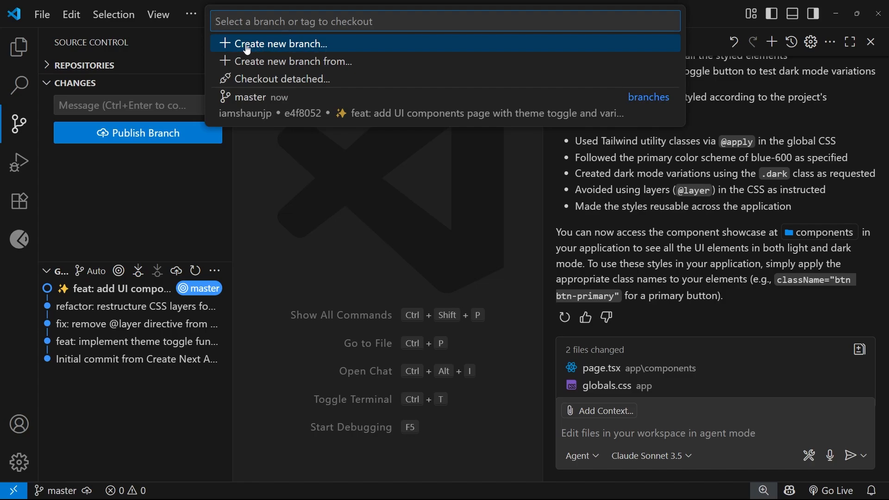
pyautogui.click(279, 44)
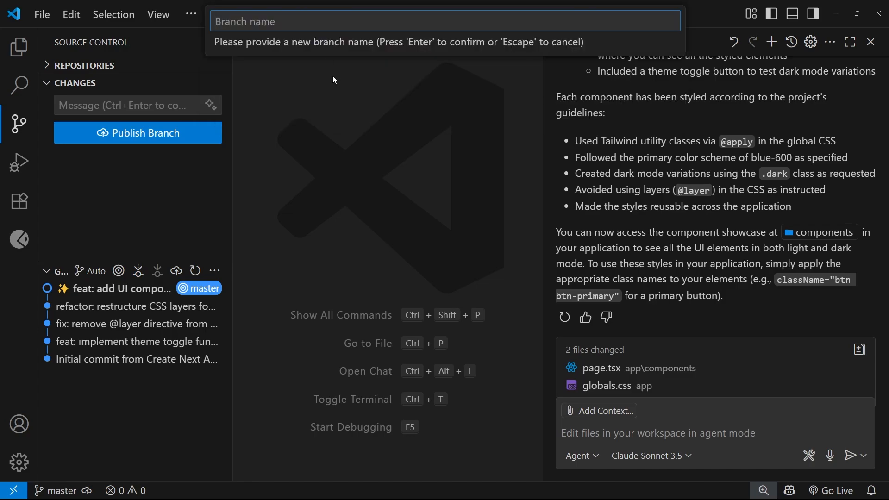
pyautogui.moveTo(396, 221)
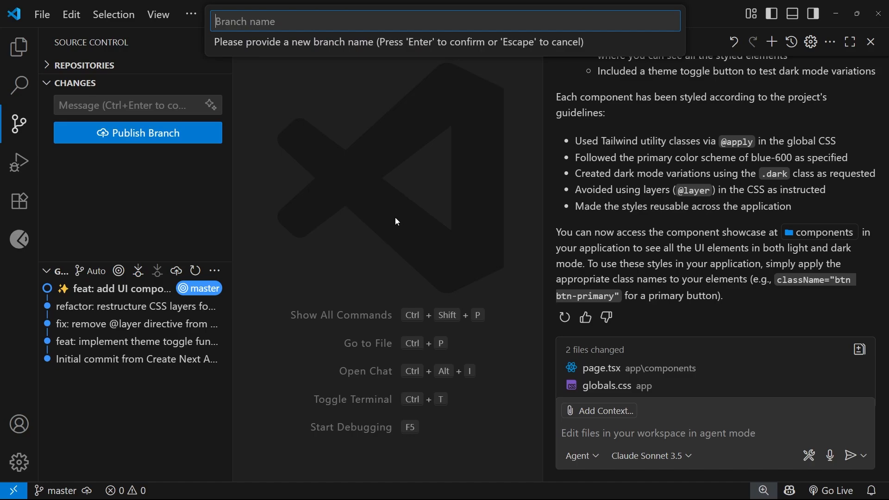
pyautogui.write('shopp')
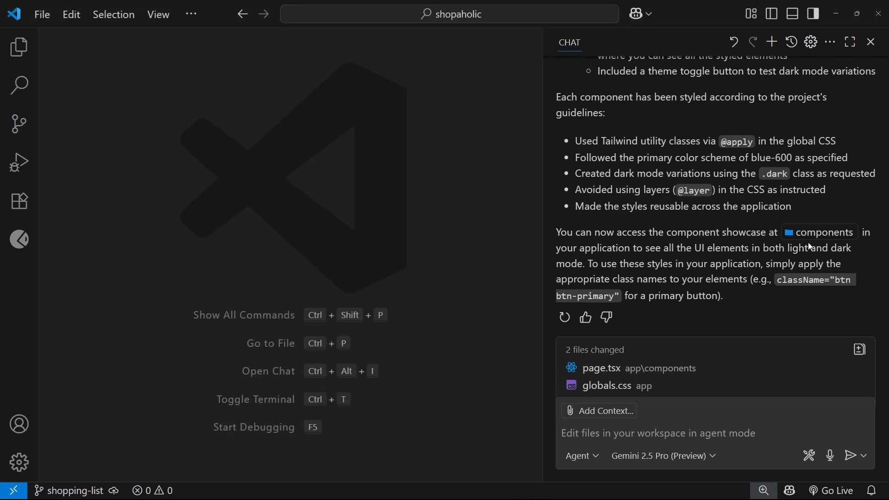
# Start a fresh Copilot chat with a prompt for a homepage shopping list with adding and trash-icon deletion.
pyautogui.click(771, 41)
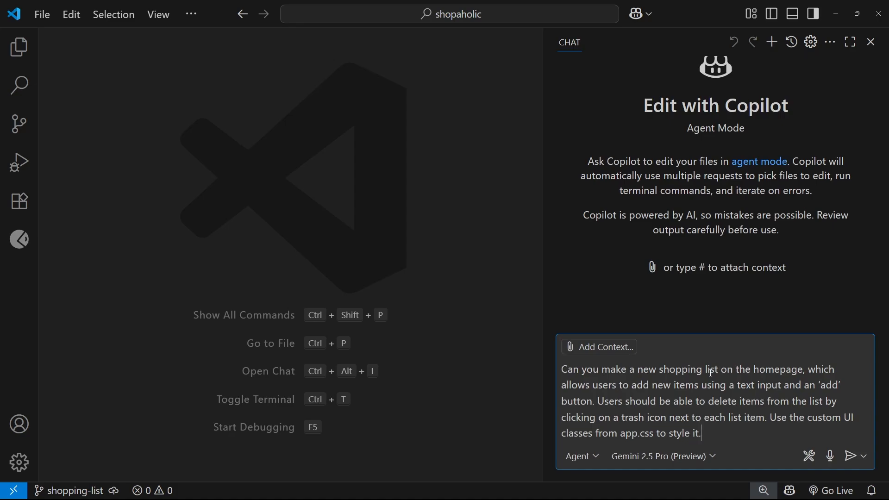
pyautogui.moveTo(705, 370); pyautogui.dragTo(829, 401)
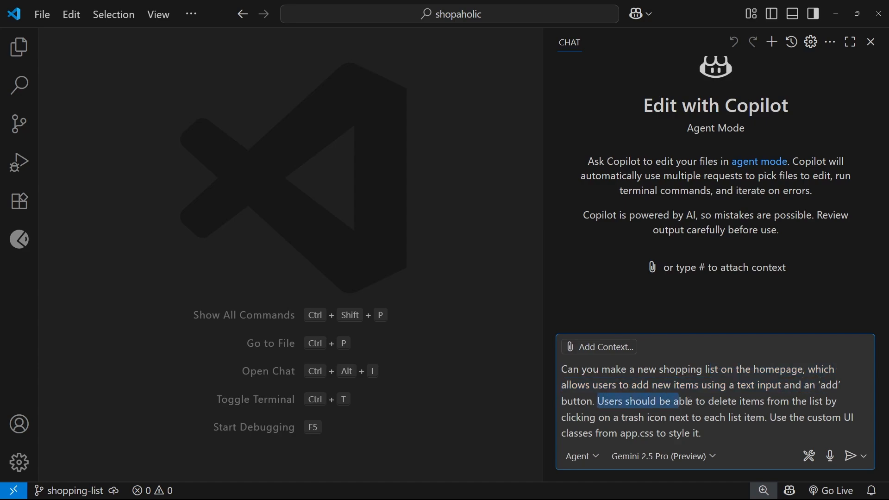
pyautogui.moveTo(683, 401); pyautogui.dragTo(647, 418)
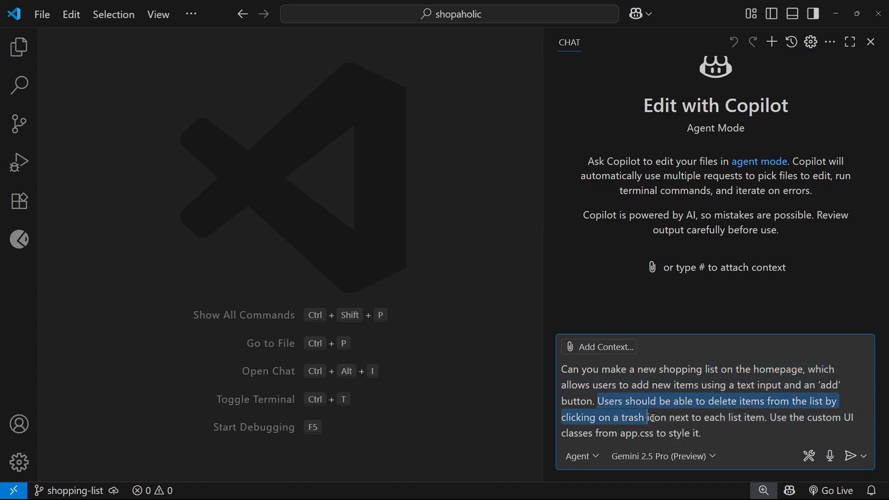
pyautogui.moveTo(647, 417); pyautogui.dragTo(765, 418)
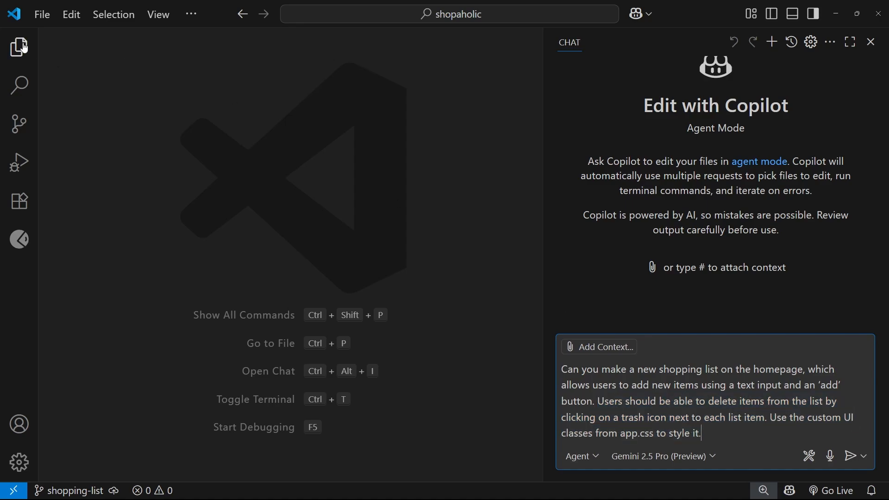
# Attach globals.css and page.tsx from Explorer as context and send the shopping list request.
pyautogui.click(19, 47)
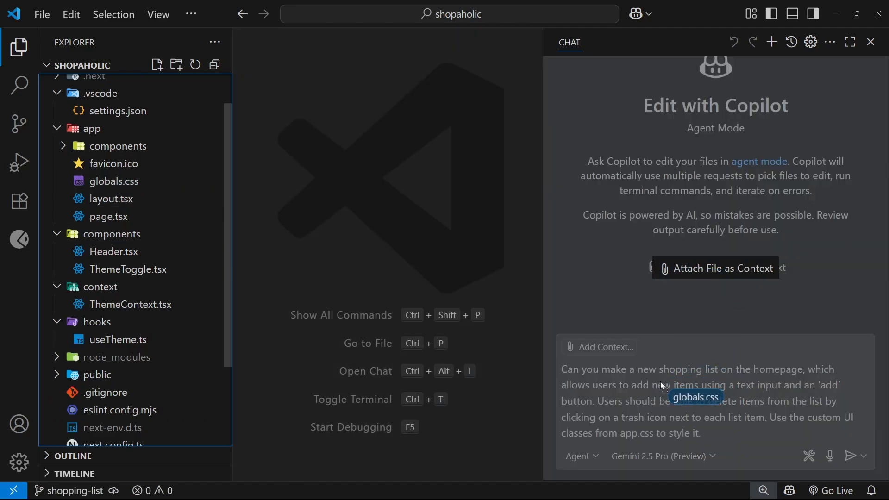
pyautogui.click(695, 398)
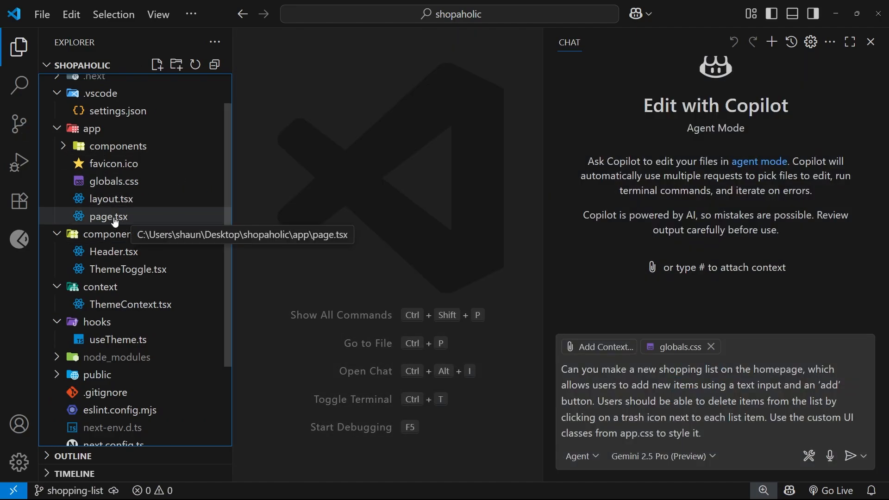
pyautogui.click(107, 217)
pyautogui.write('globals')
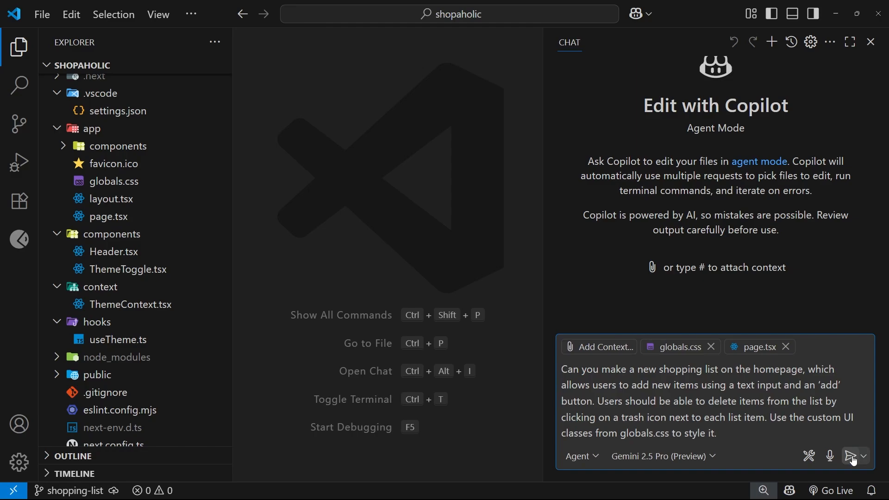
pyautogui.click(850, 457)
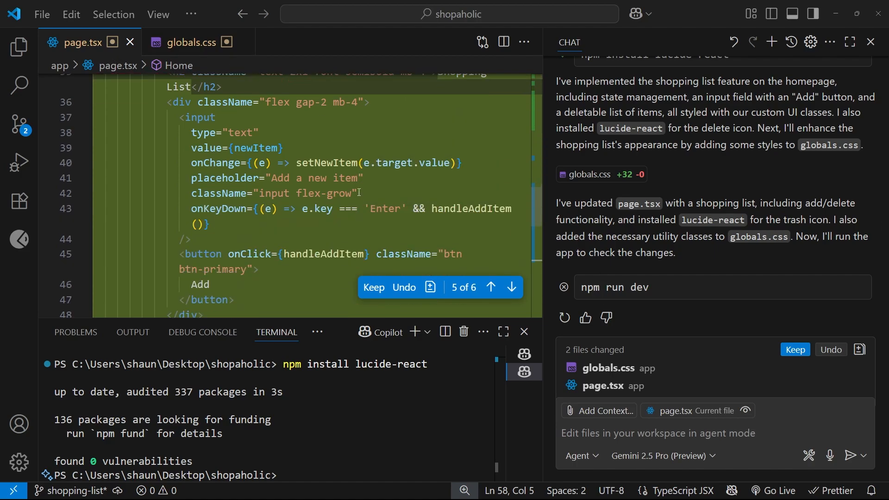
# Look through Copilot's shopping list edits in page.tsx and the classes added to globals.css.
pyautogui.scroll(-3)
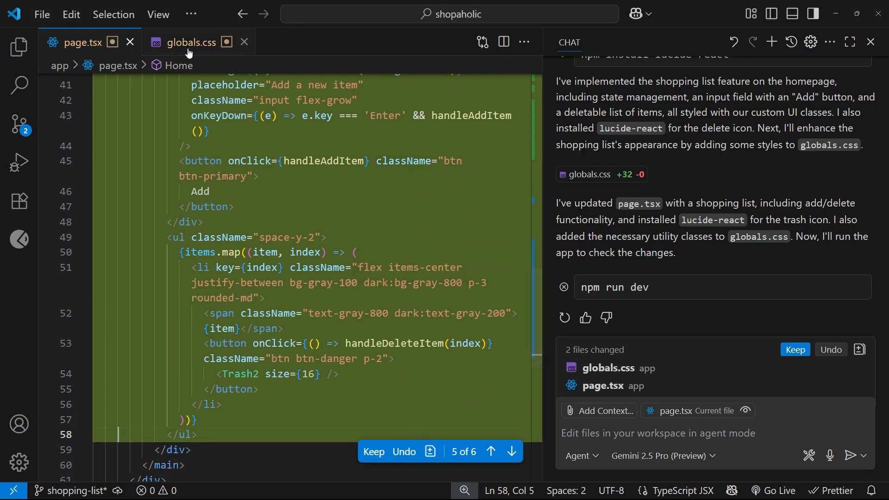
pyautogui.click(190, 42)
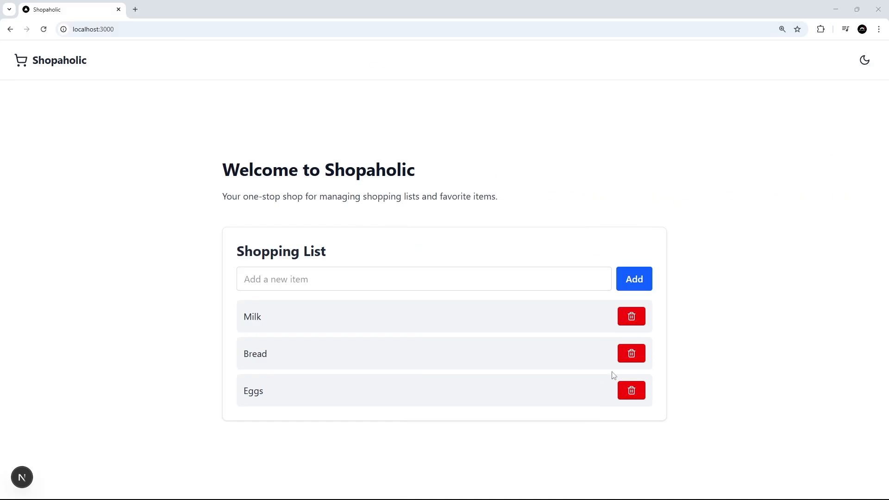
pyautogui.moveTo(269, 362)
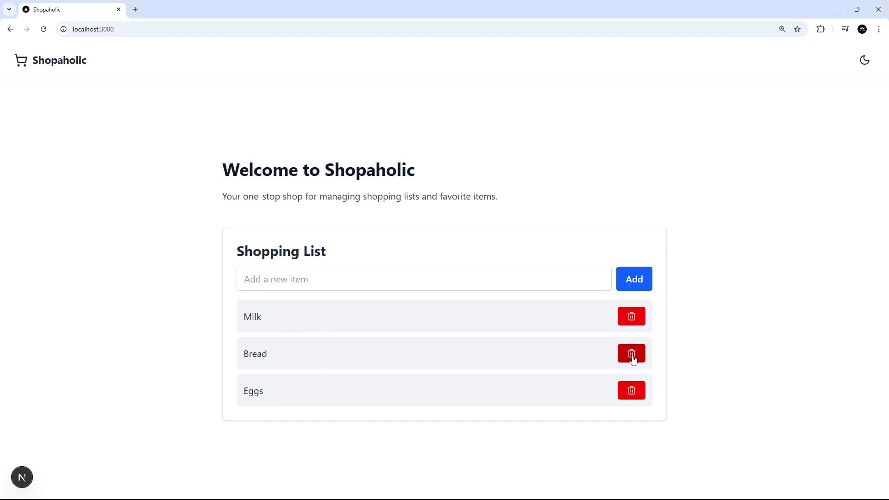
# Test the list by deleting Bread, adding and removing a lowercase milk, then switch to dark mode.
pyautogui.click(630, 354)
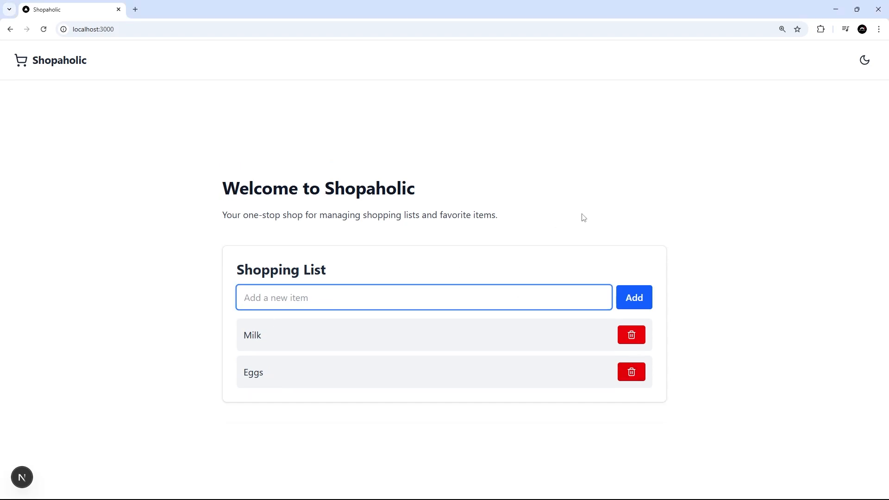
pyautogui.write('milk')
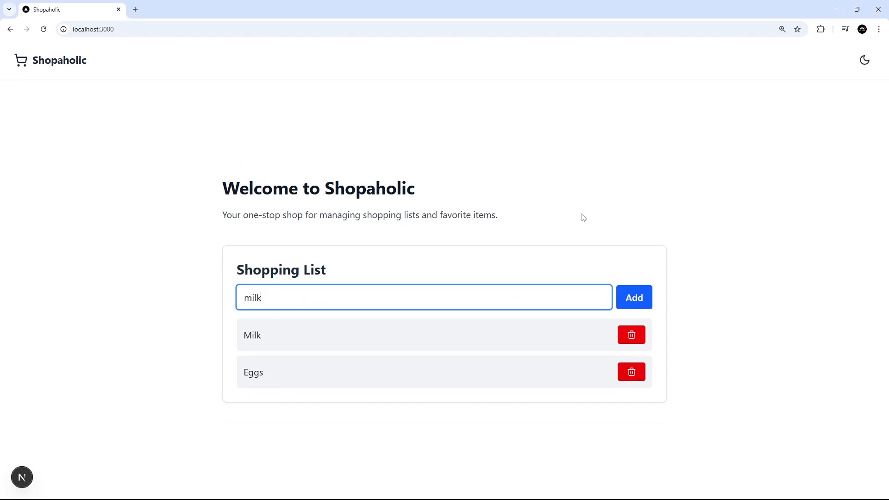
pyautogui.click(633, 298)
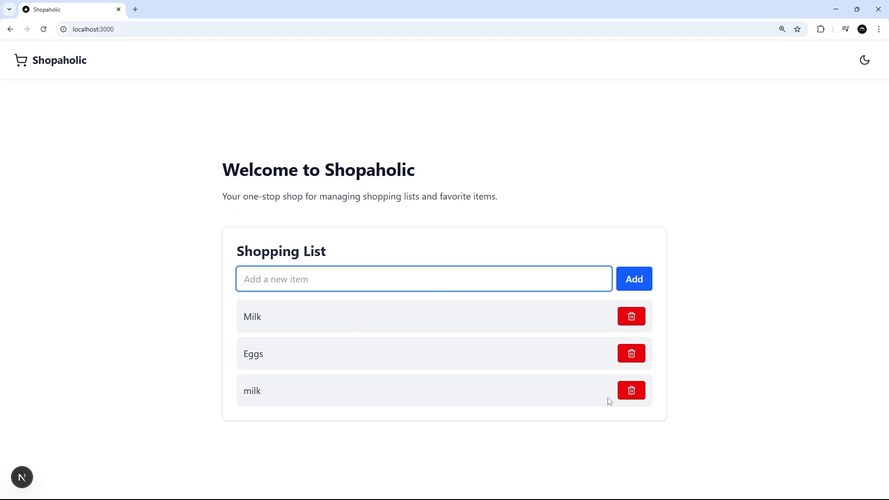
pyautogui.click(631, 390)
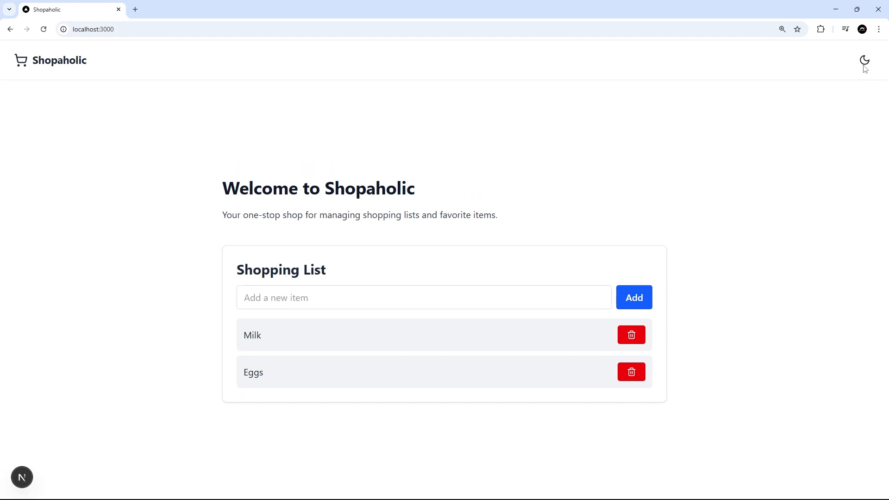
pyautogui.click(864, 60)
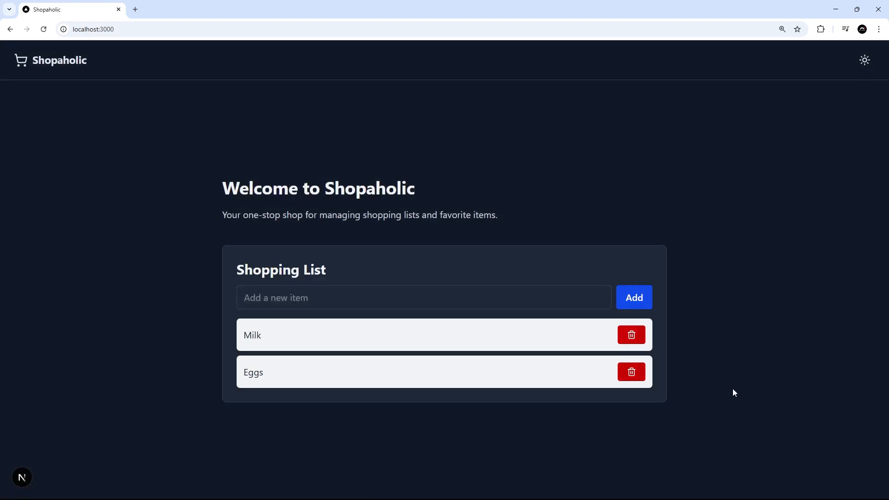
pyautogui.moveTo(612, 328)
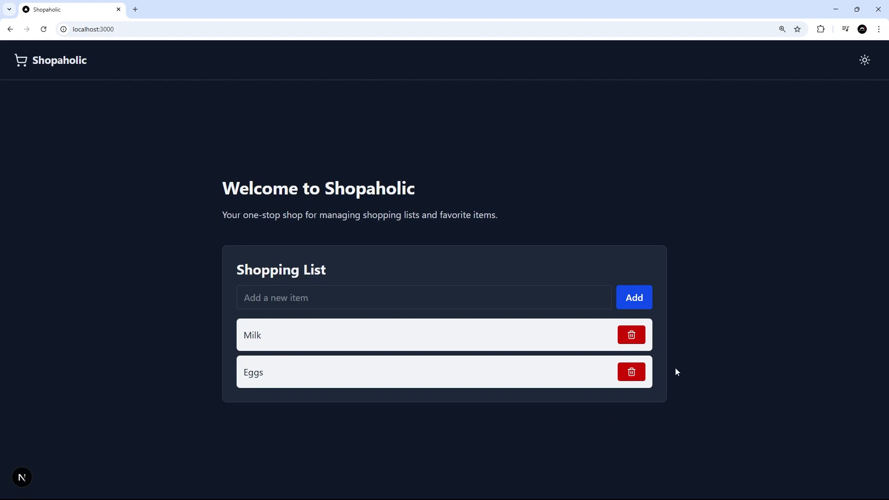
pyautogui.moveTo(482, 317)
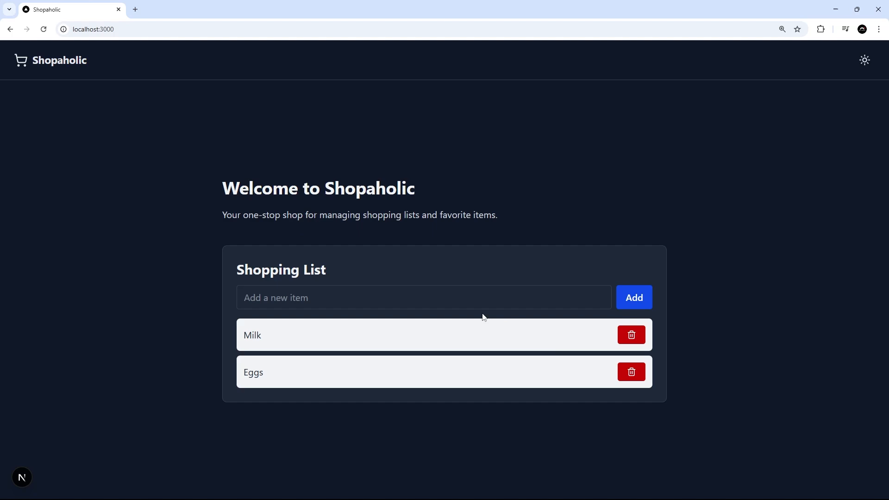
pyautogui.moveTo(691, 281)
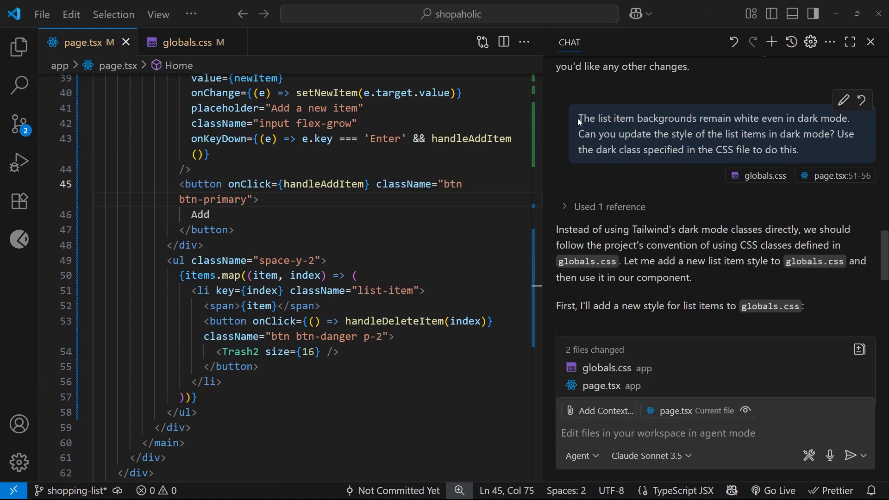
# Reread the dark-mode list item background request, then toggle the theme in Chrome to check the list.
pyautogui.moveTo(578, 118); pyautogui.dragTo(798, 150)
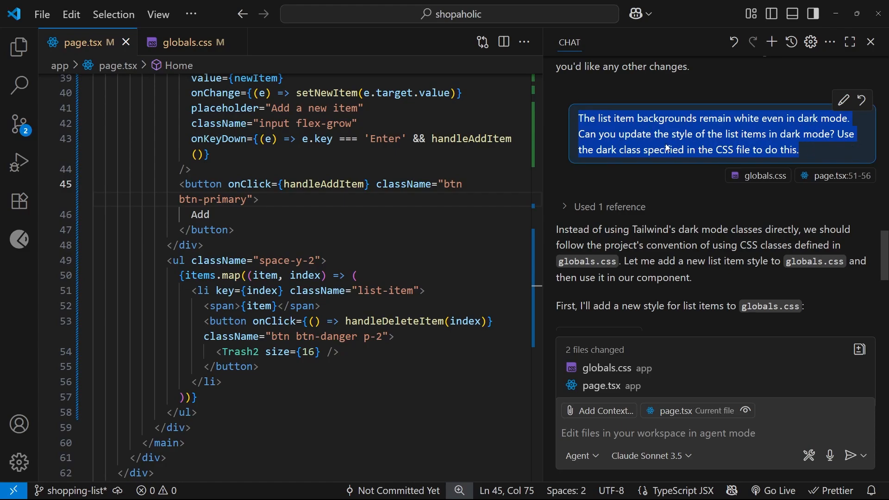
pyautogui.moveTo(806, 178)
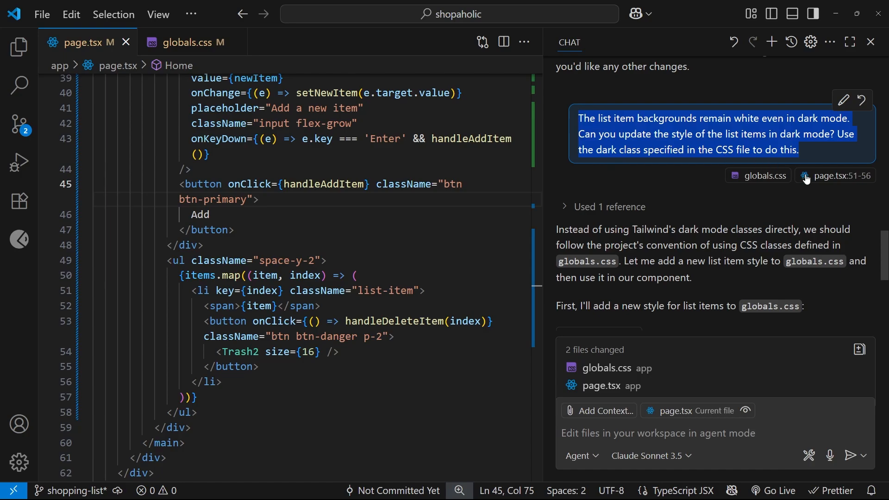
pyautogui.scroll(-3)
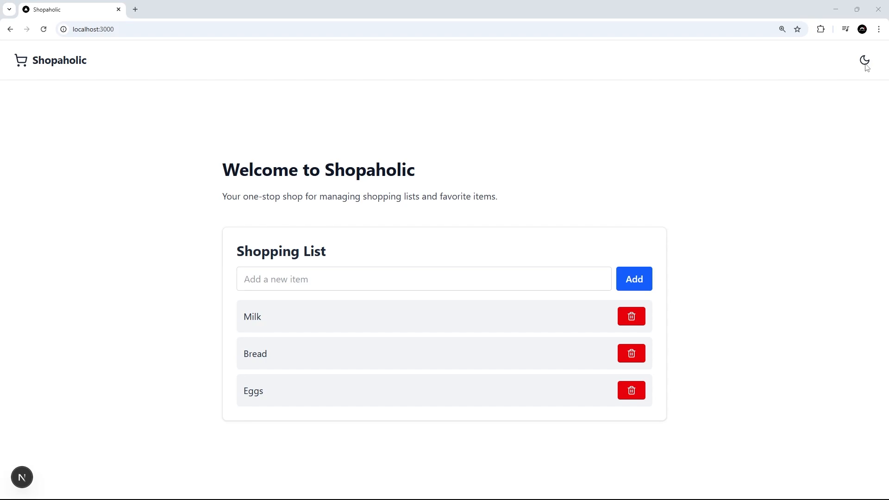
pyautogui.click(864, 61)
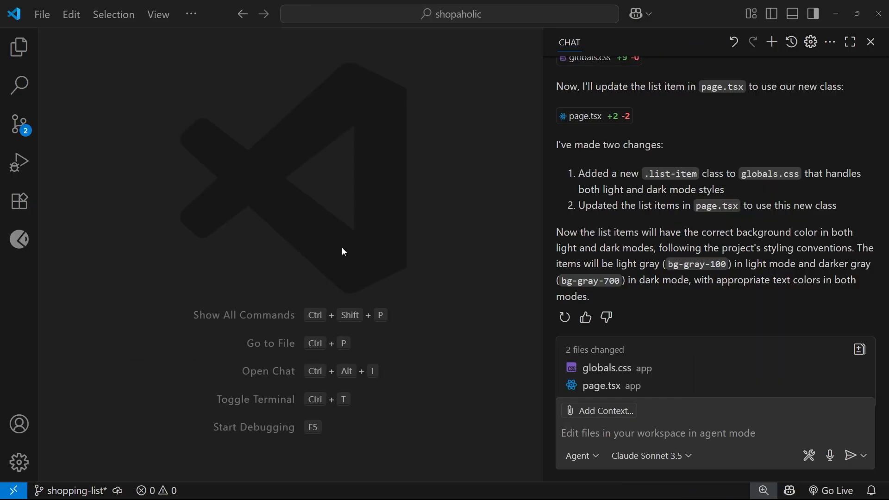
pyautogui.moveTo(34, 136)
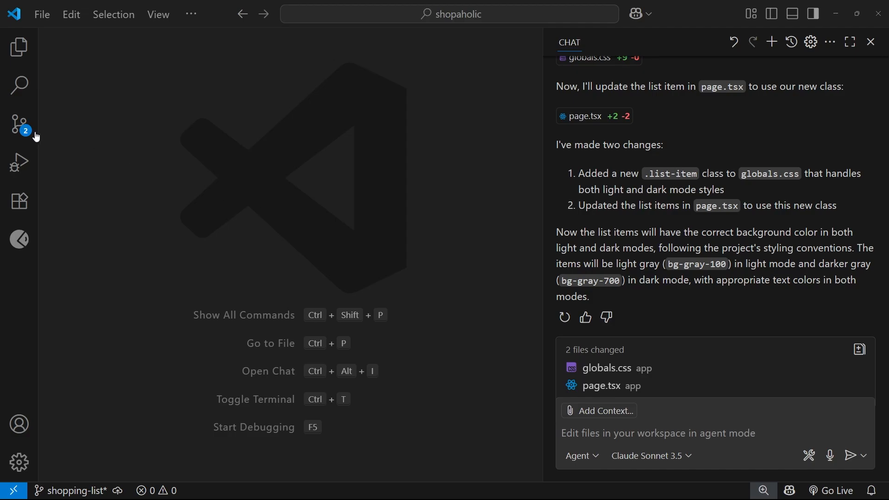
# Commit the globals.css and page.tsx dark-mode fixes with the generated 'feat: enhance…' message.
pyautogui.click(19, 123)
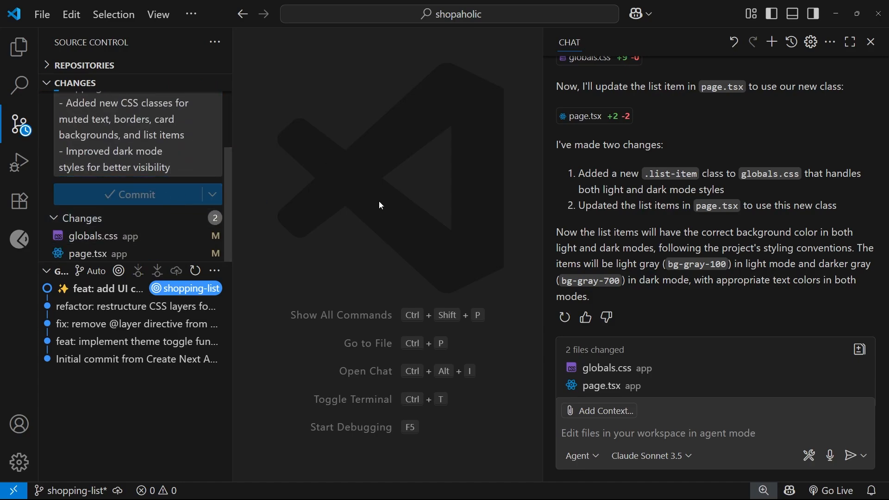
pyautogui.click(130, 193)
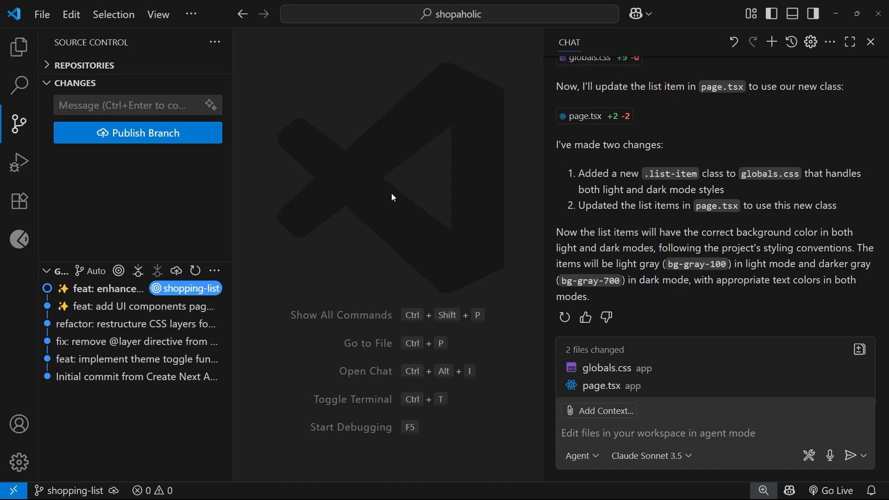
pyautogui.moveTo(373, 261)
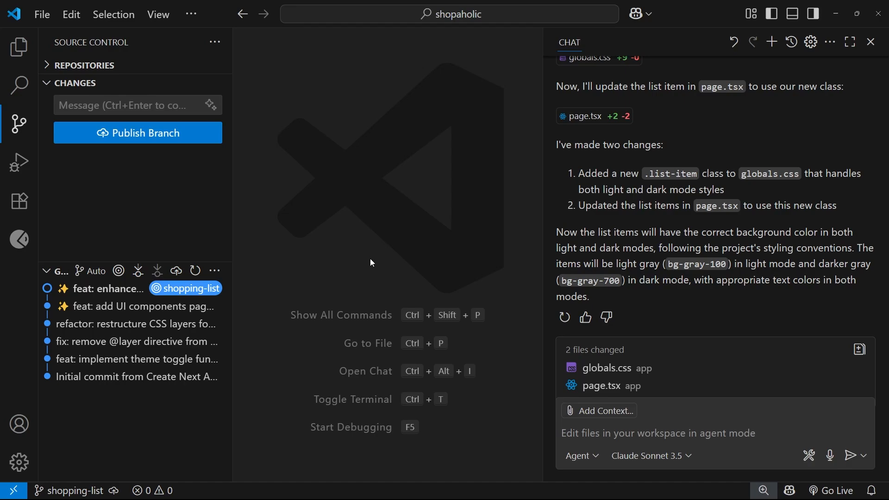
pyautogui.moveTo(383, 253)
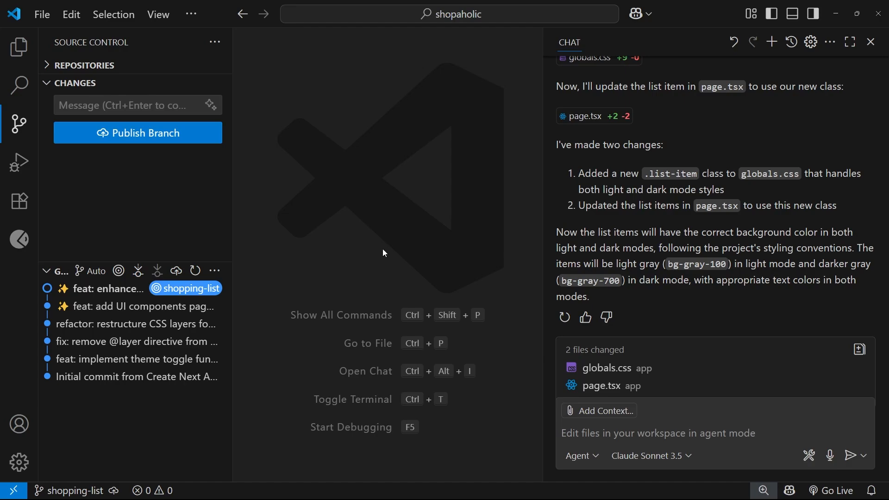
pyautogui.moveTo(336, 275)
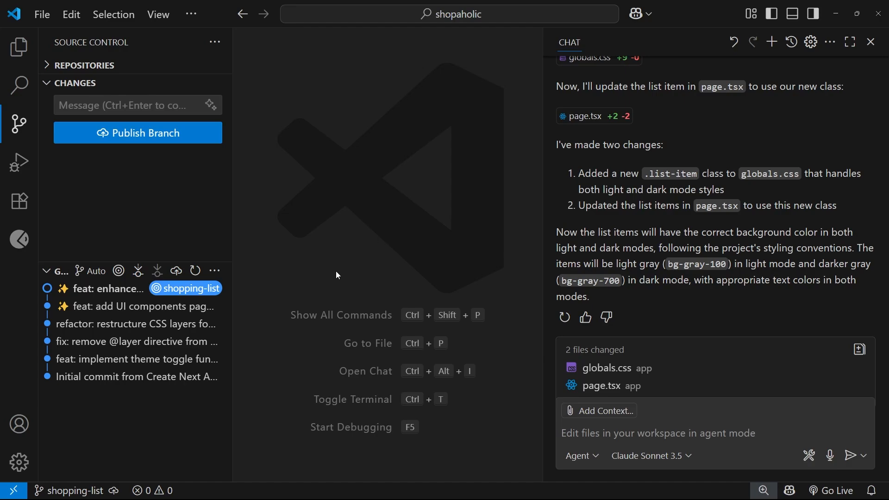
pyautogui.moveTo(484, 231)
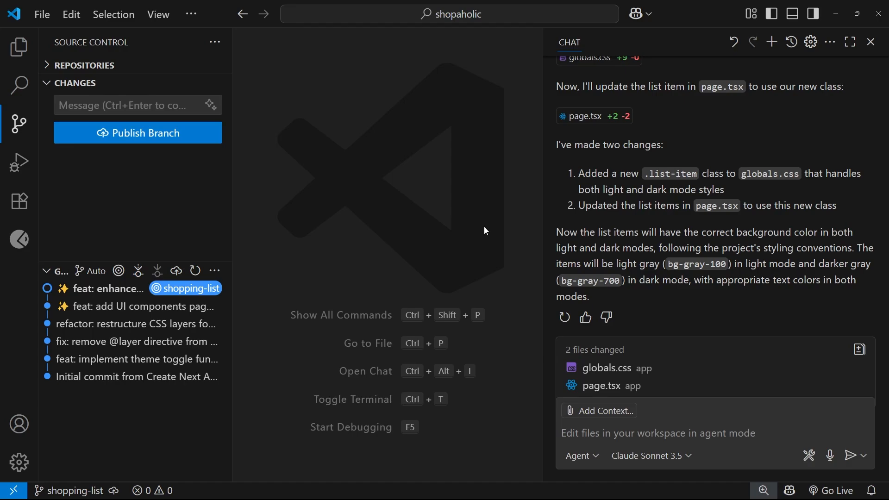
pyautogui.moveTo(471, 238)
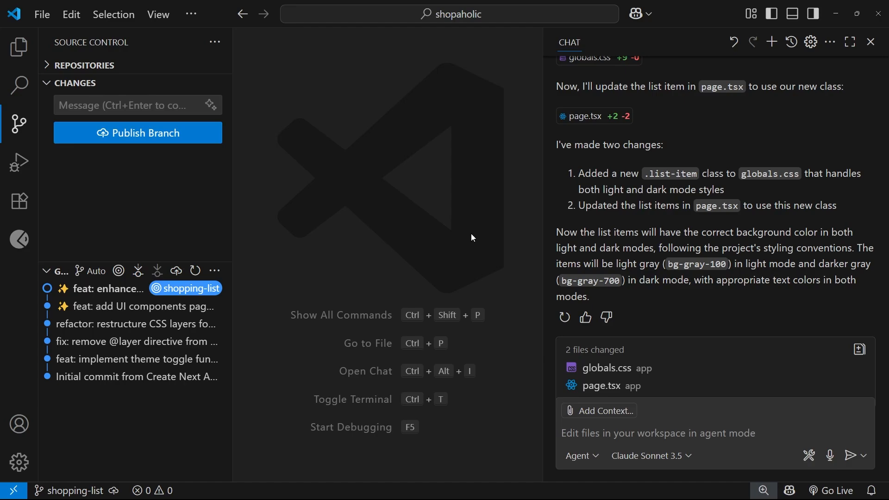
pyautogui.moveTo(430, 278)
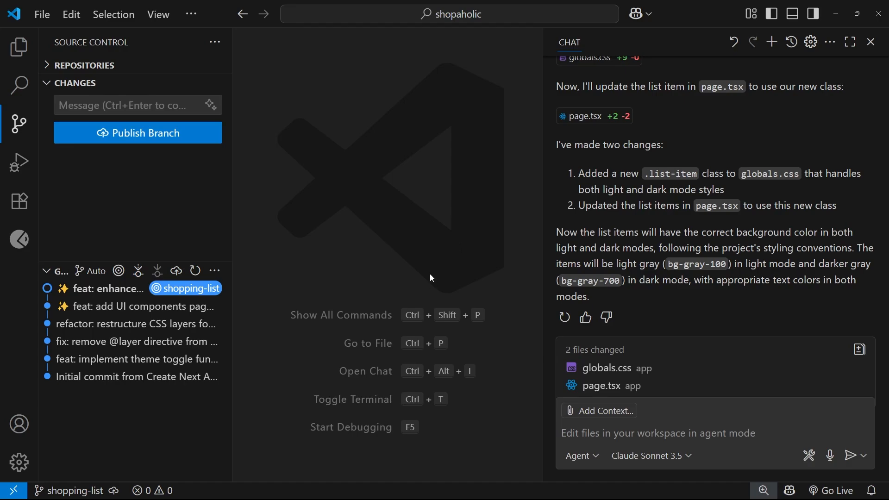
pyautogui.moveTo(371, 297)
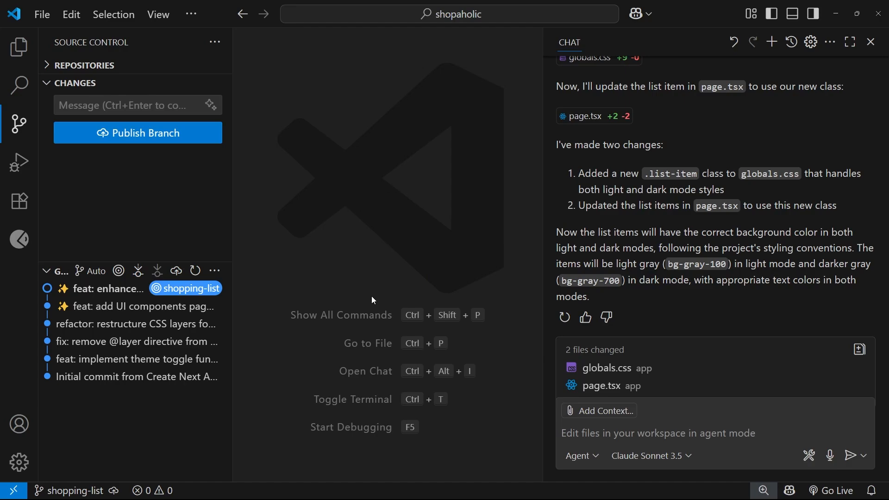
pyautogui.moveTo(419, 288)
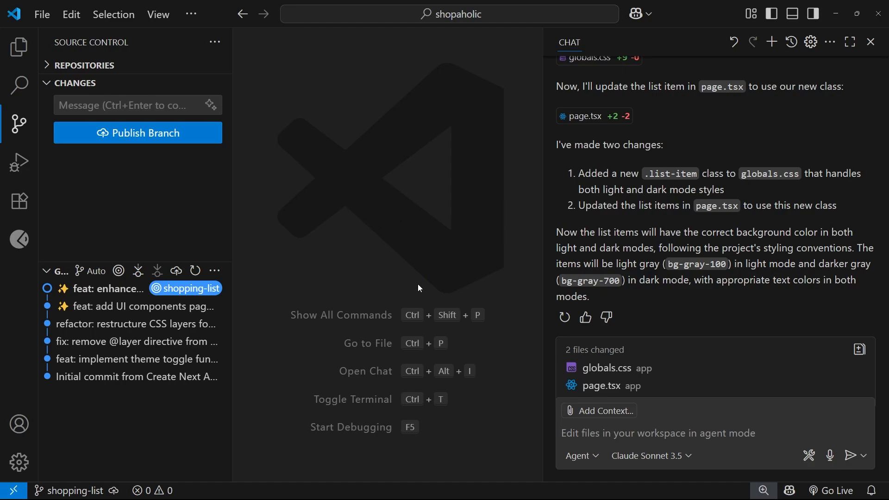
pyautogui.moveTo(411, 241)
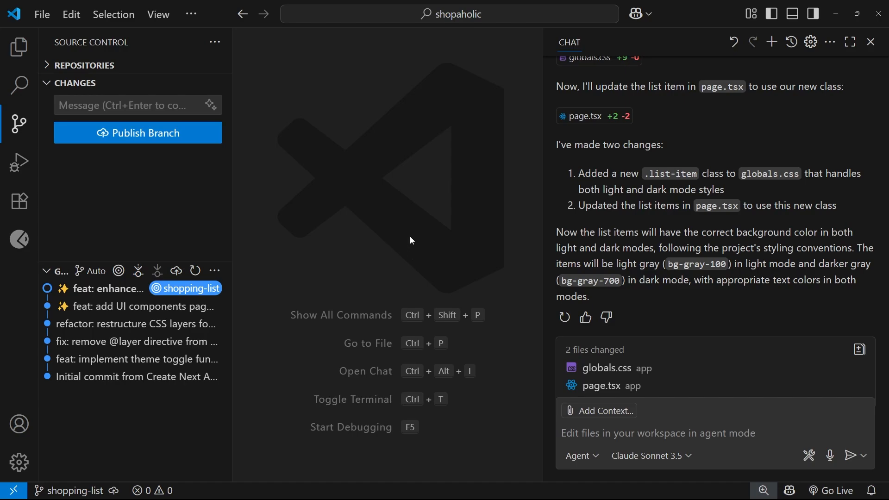
pyautogui.moveTo(405, 249)
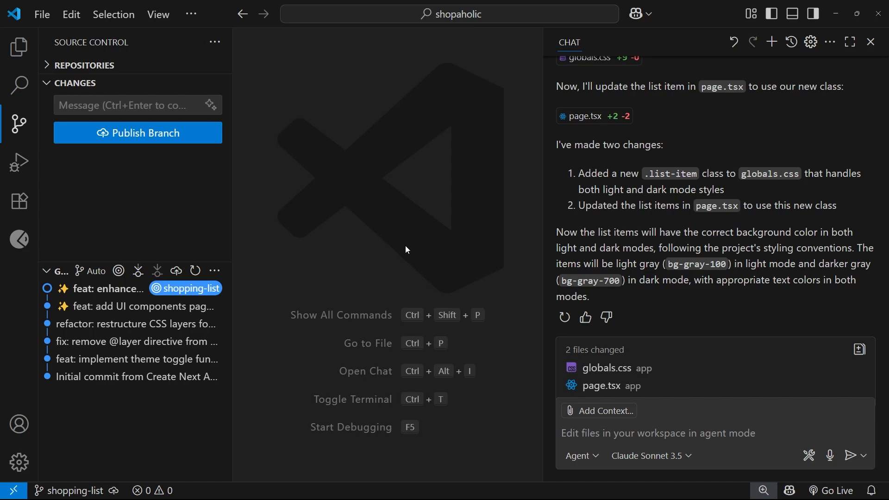
pyautogui.moveTo(404, 249)
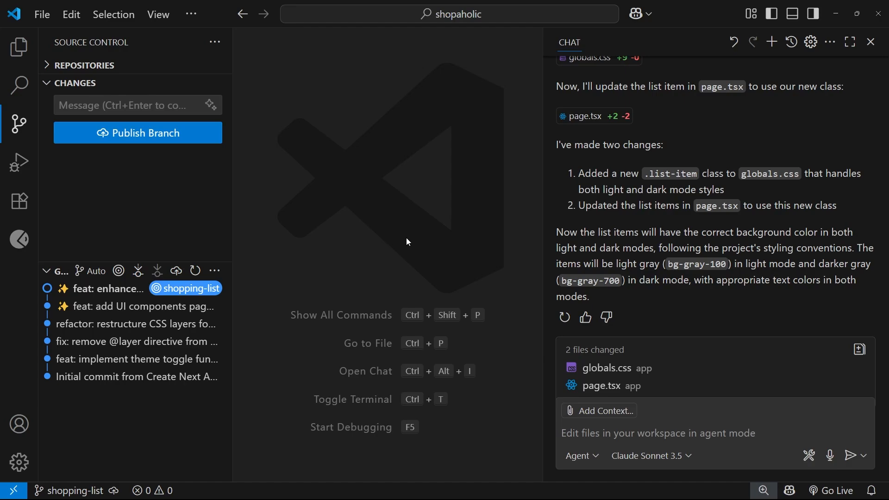
pyautogui.moveTo(423, 307)
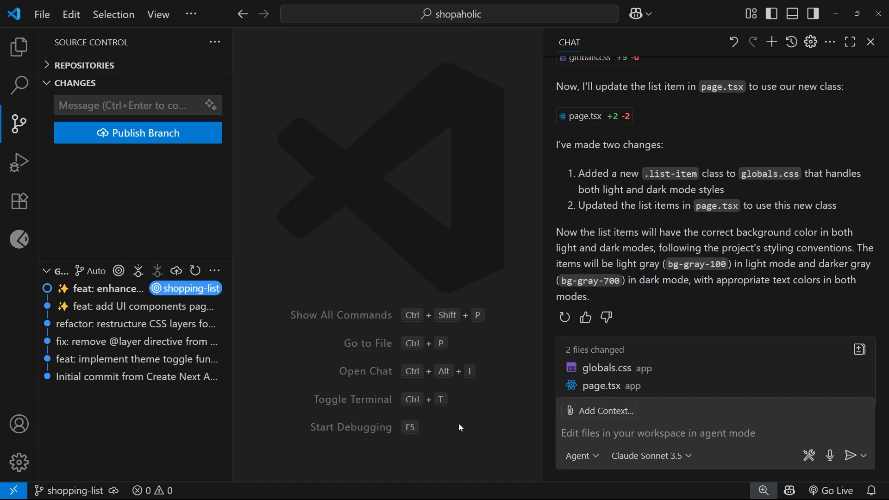
pyautogui.moveTo(491, 343)
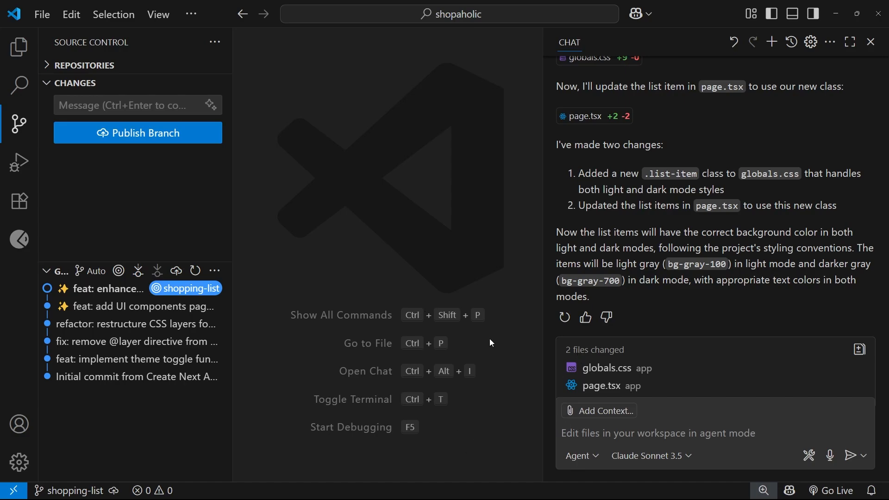
pyautogui.moveTo(306, 314)
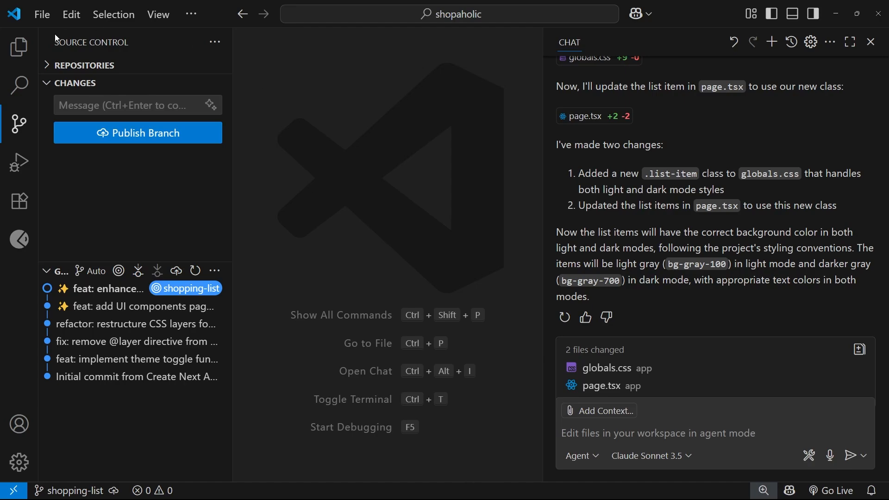
# View the committed list-item markup in page.tsx from Explorer and return to Source Control.
pyautogui.click(19, 47)
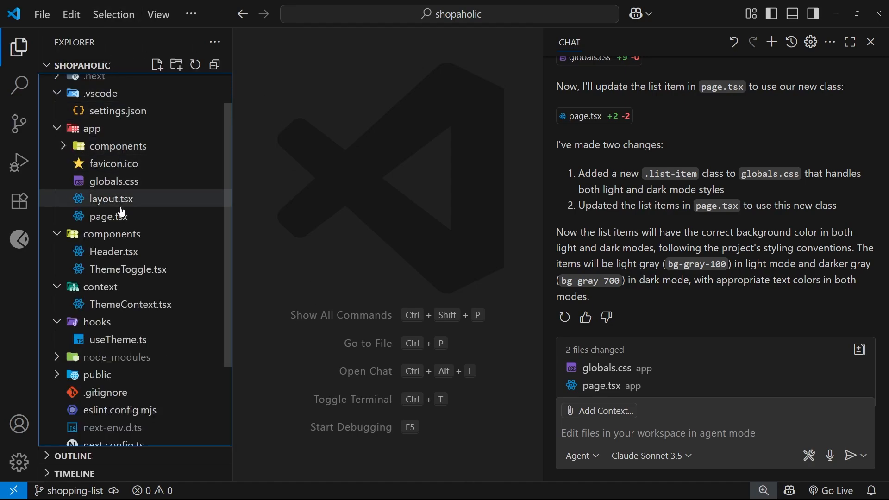
pyautogui.click(109, 216)
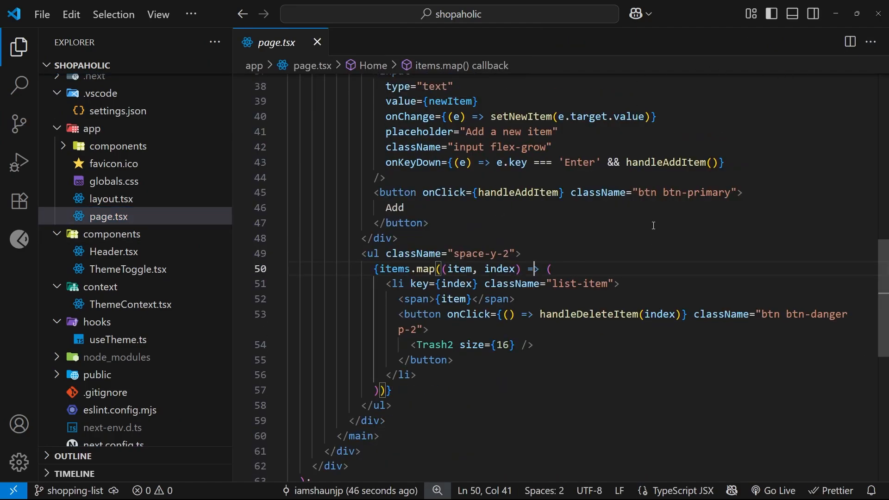
pyautogui.click(20, 123)
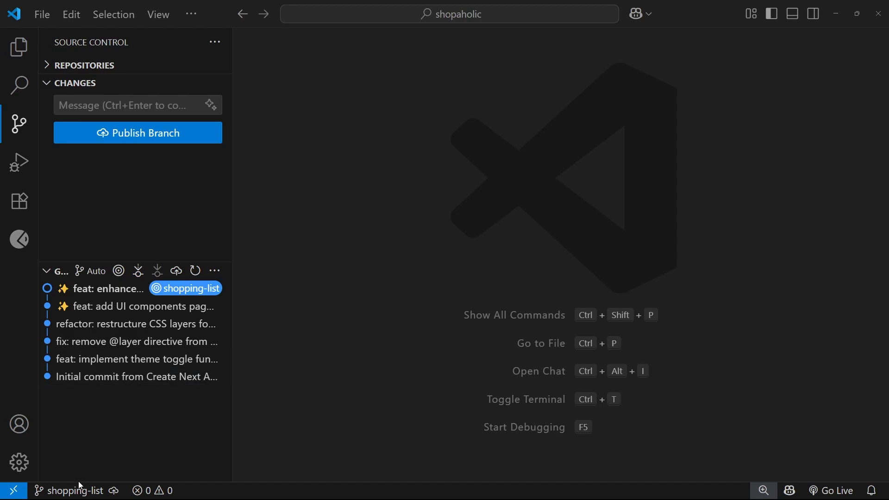
# Check out the master branch from the status bar branch picker.
pyautogui.click(70, 491)
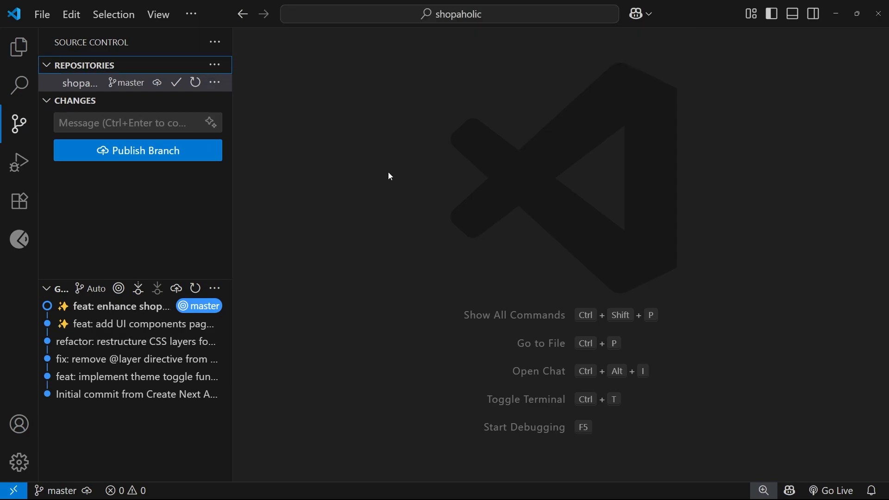
pyautogui.moveTo(386, 194)
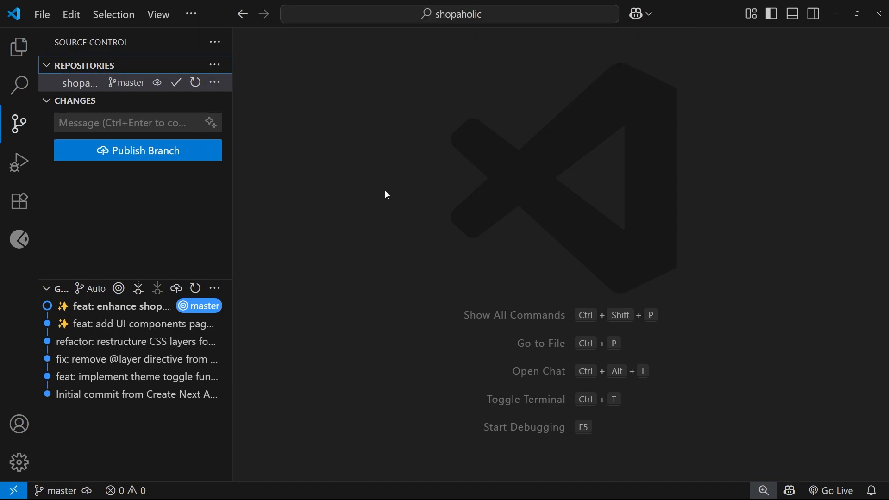